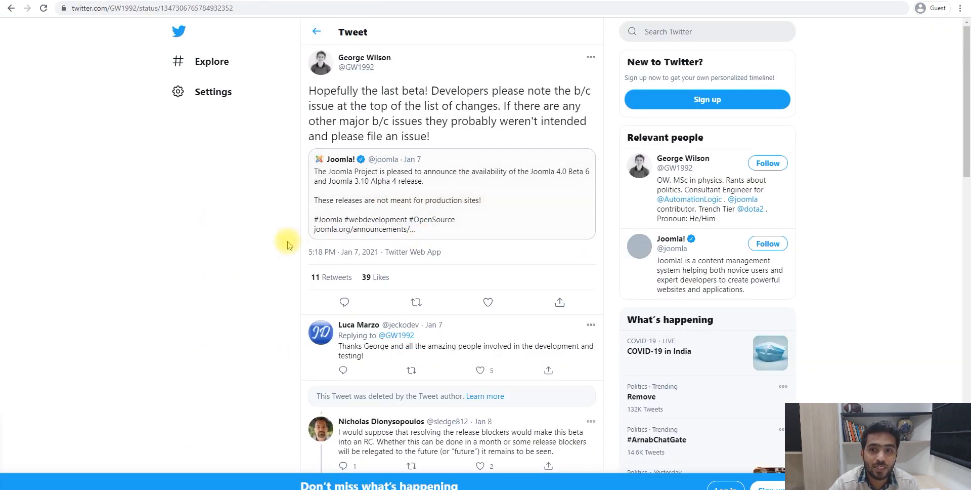
mouse_move(278, 242)
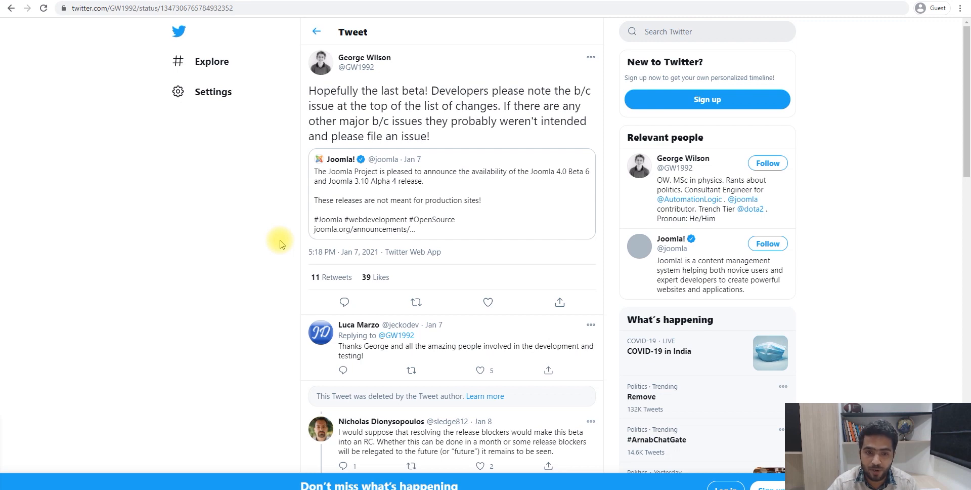
Scroll through the Joomla 4 Beta 6 announcement tweet before moving to the installer
scroll(down, 3)
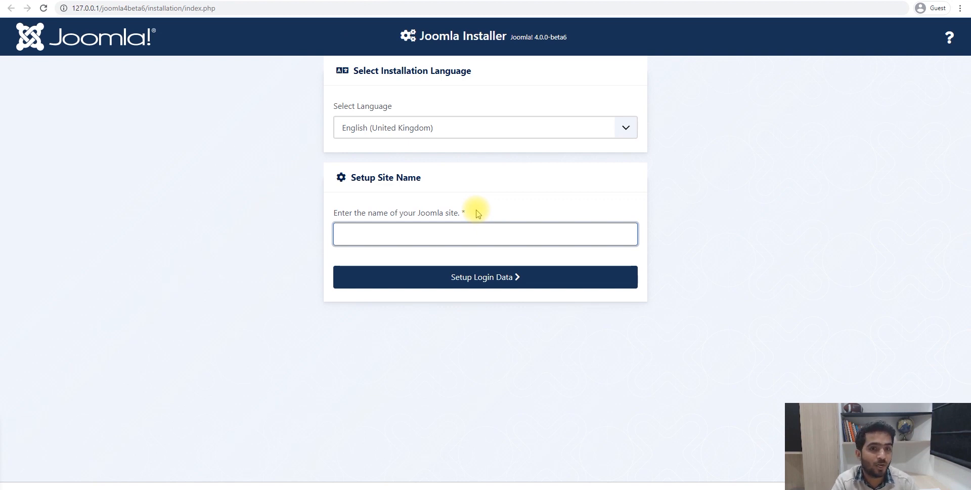
Name the site 'Joomla 4 Beta 6 Website' and enter the Super User's name and username
text(Joomla 4 Beta 6 Website)
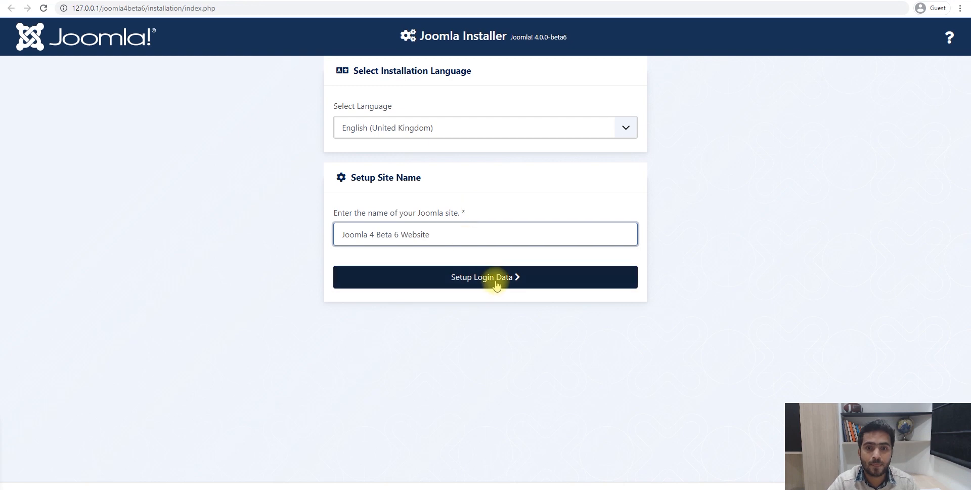
click(485, 277)
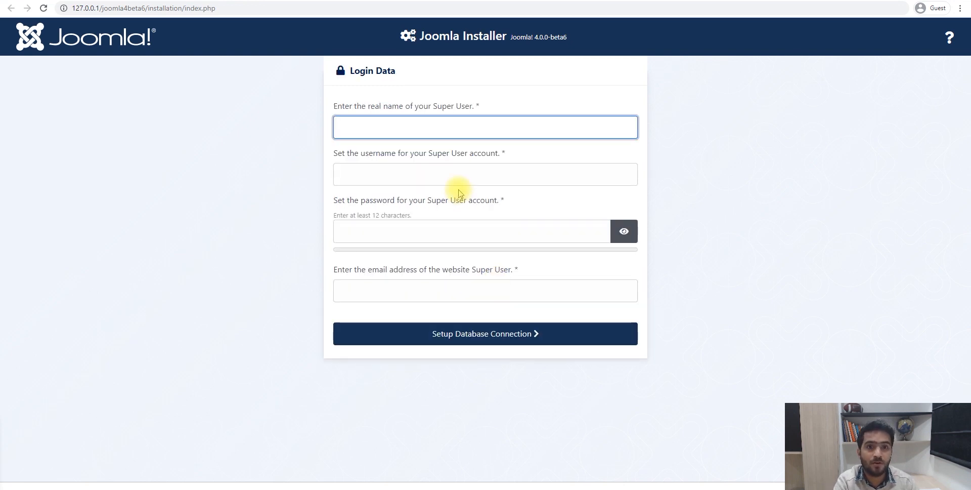
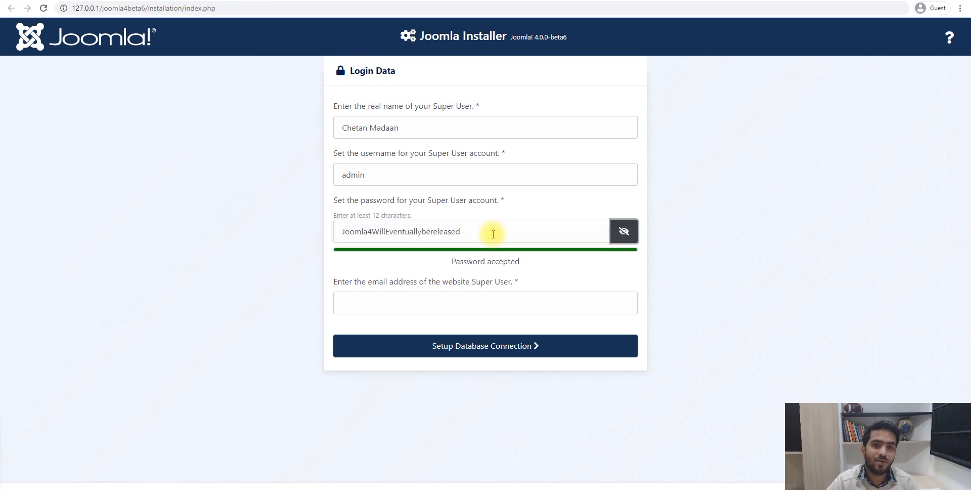
click(485, 357)
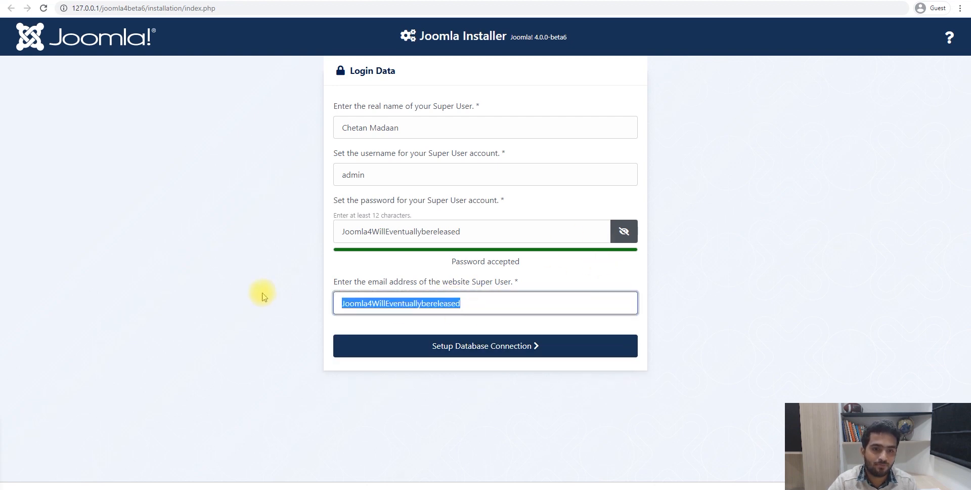
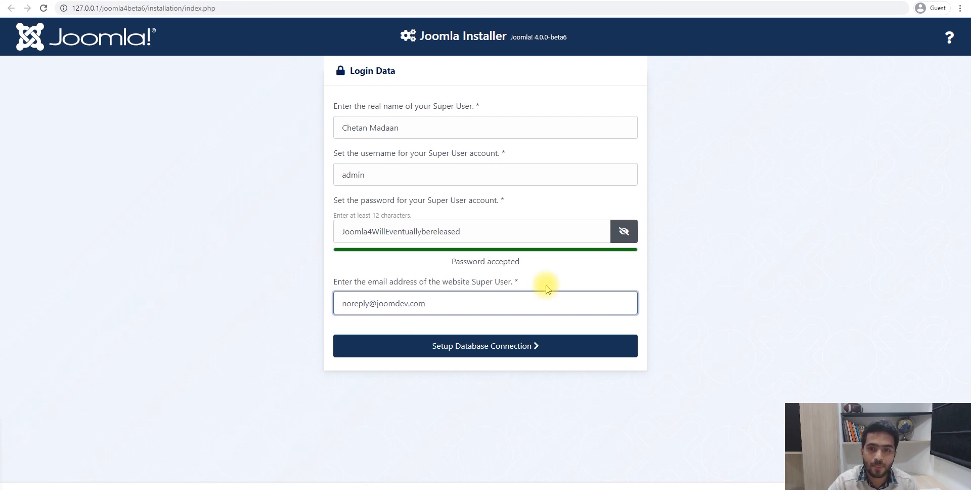
Enter database username root with table prefix jos_ and install Joomla
click(485, 346)
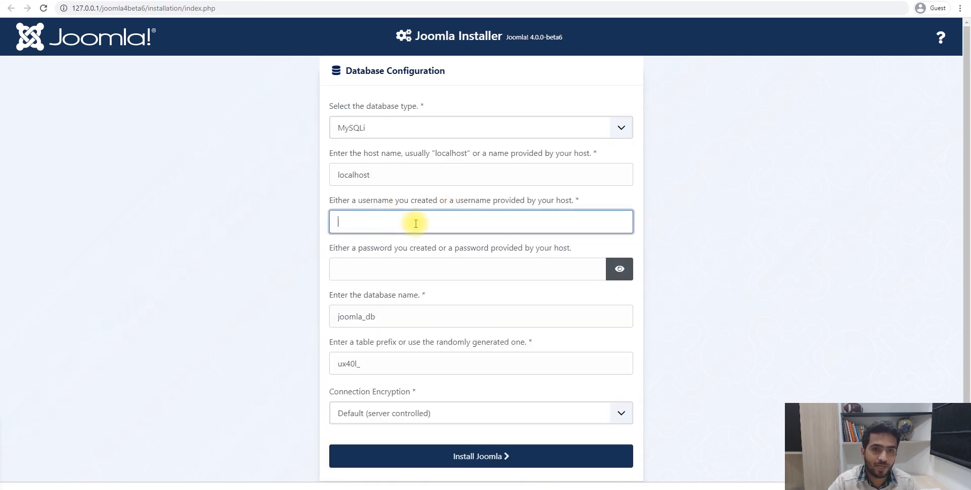
text(root)
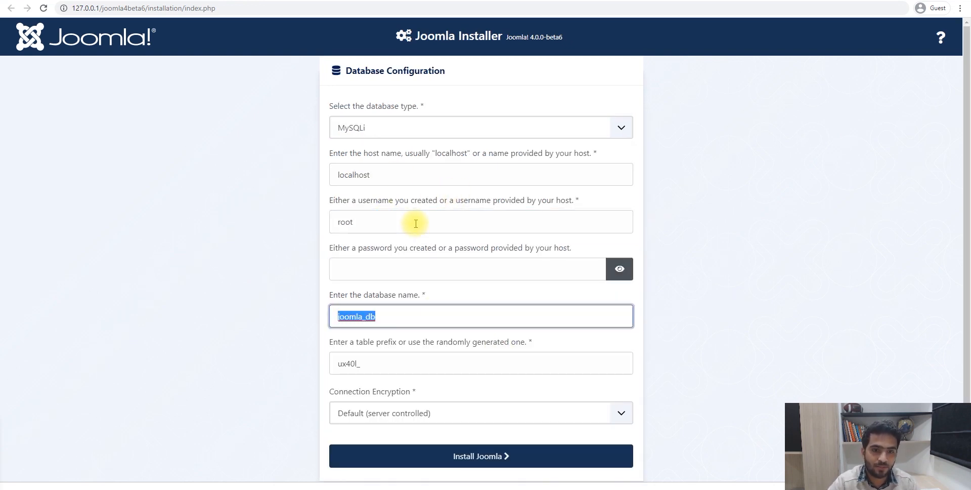
text(jos_)
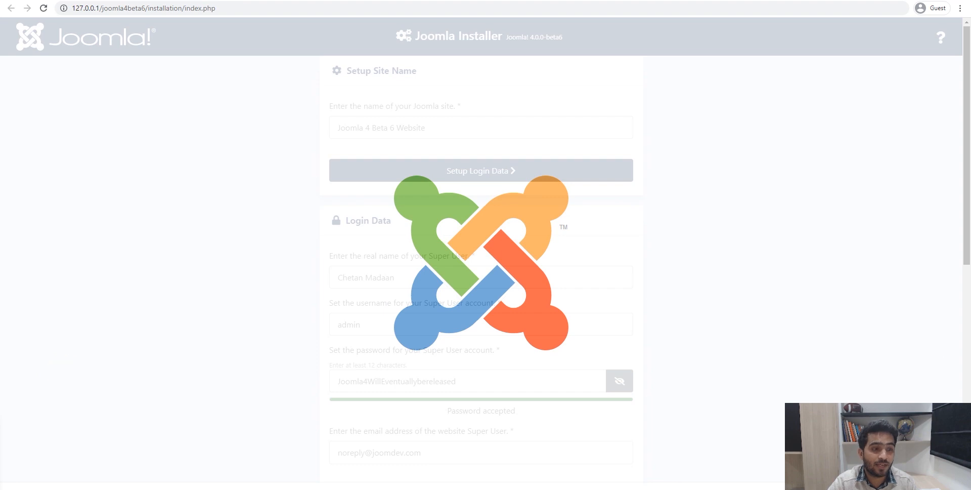
click(485, 171)
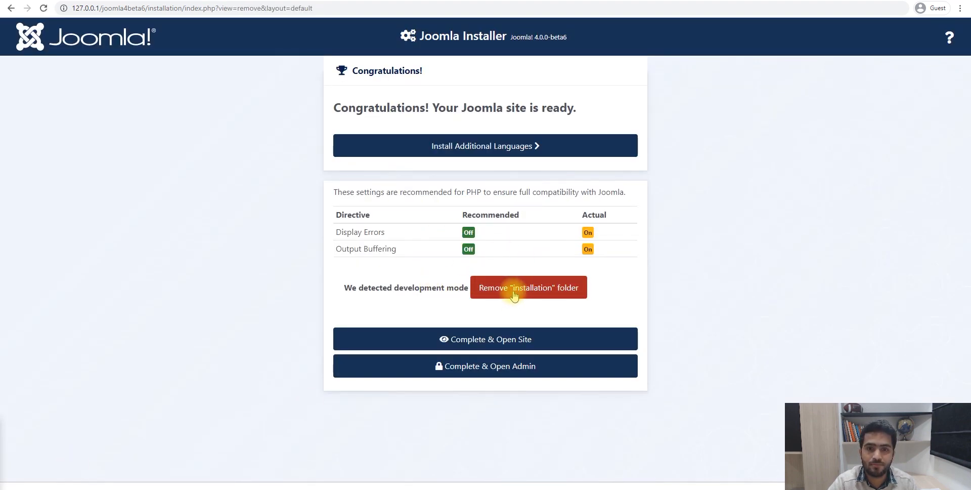
Remove the installation folder, open the new site and begin the administrator login
click(527, 287)
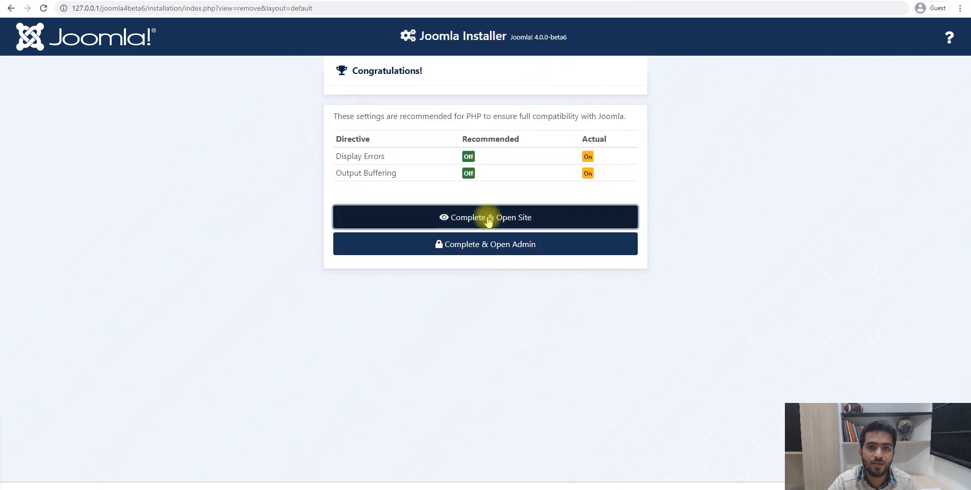
click(485, 217)
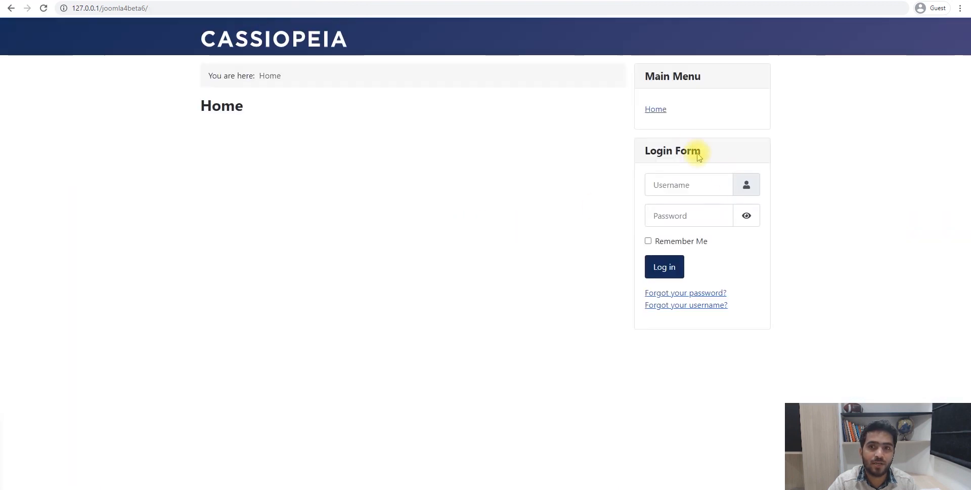
text(admin)
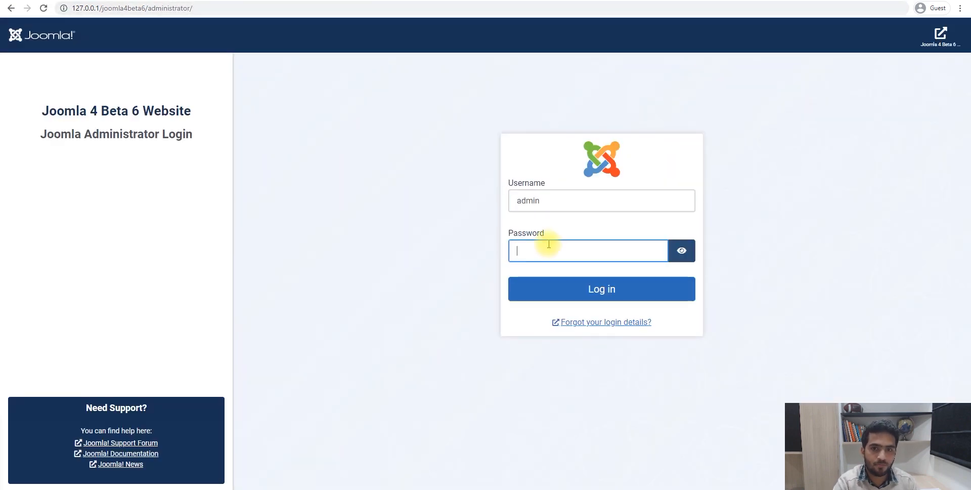
click(600, 288)
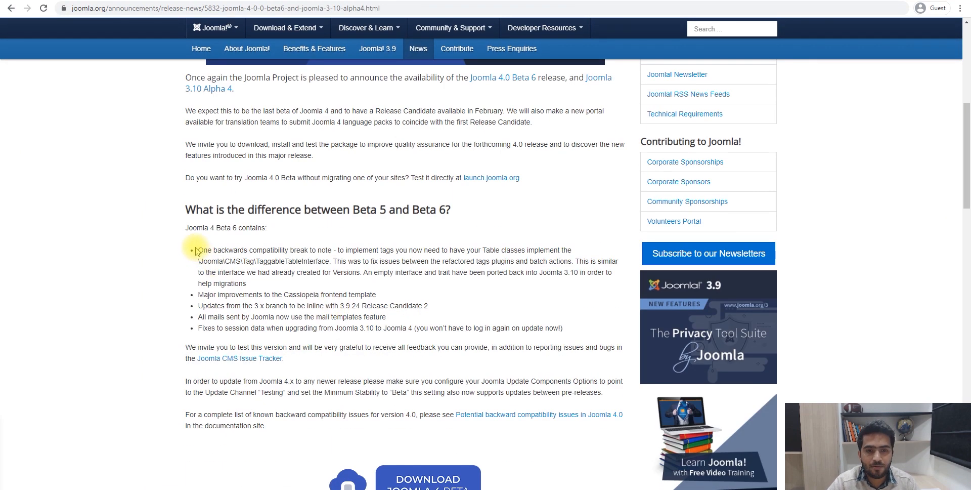
mouse_move(315, 289)
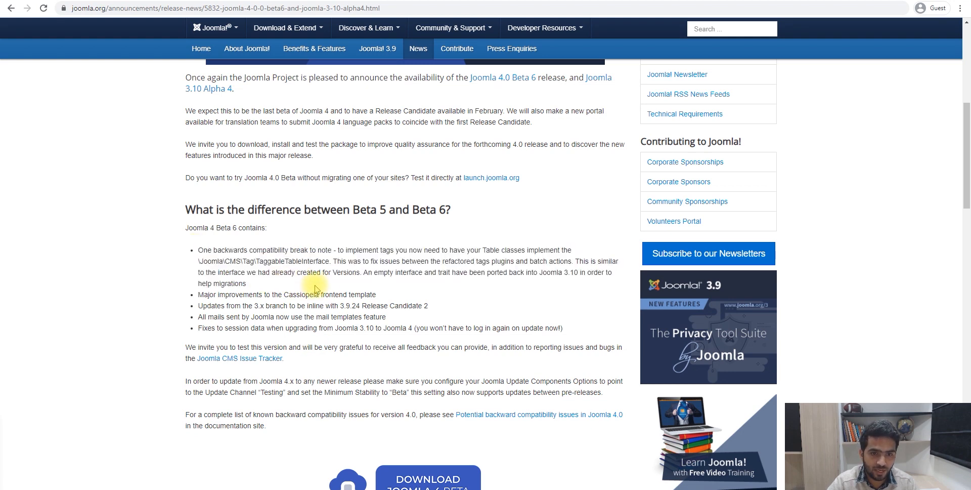
Read the Beta 5 to Beta 6 differences list on the announcement page
drag(205, 250, 312, 249)
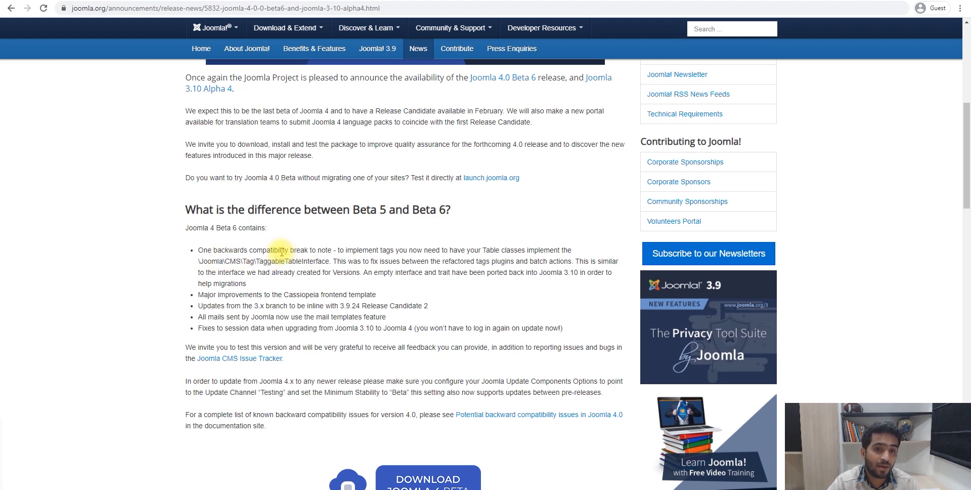
drag(278, 249, 315, 261)
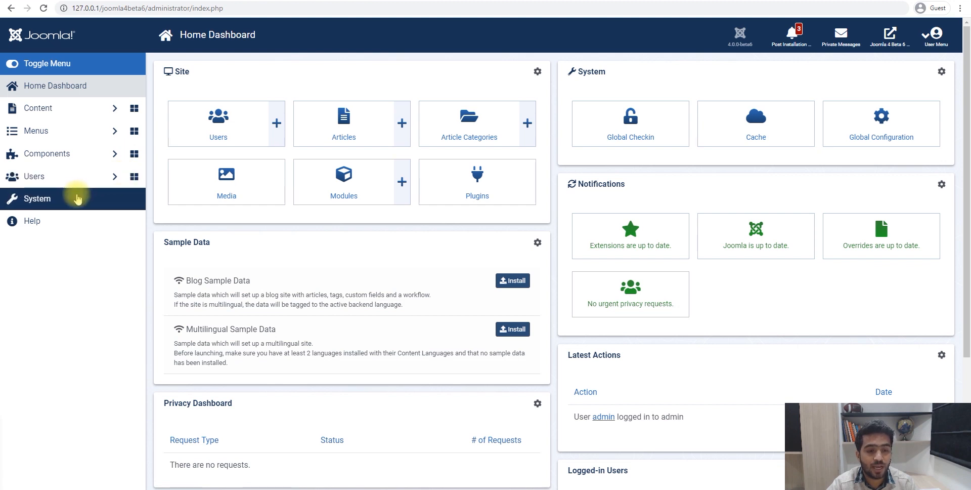
From System > Mail Templates, create an English (en-GB) template for Actionlogs: Notification Mail
click(35, 198)
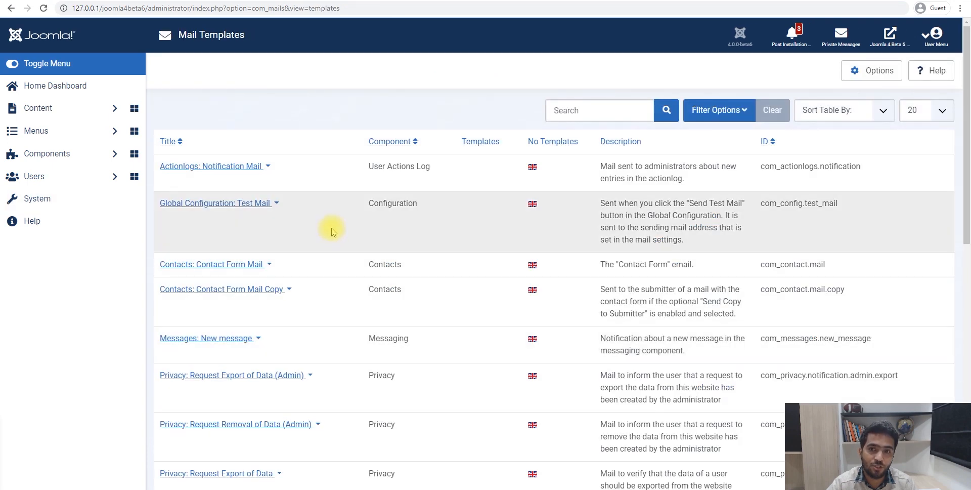
scroll(down, 3)
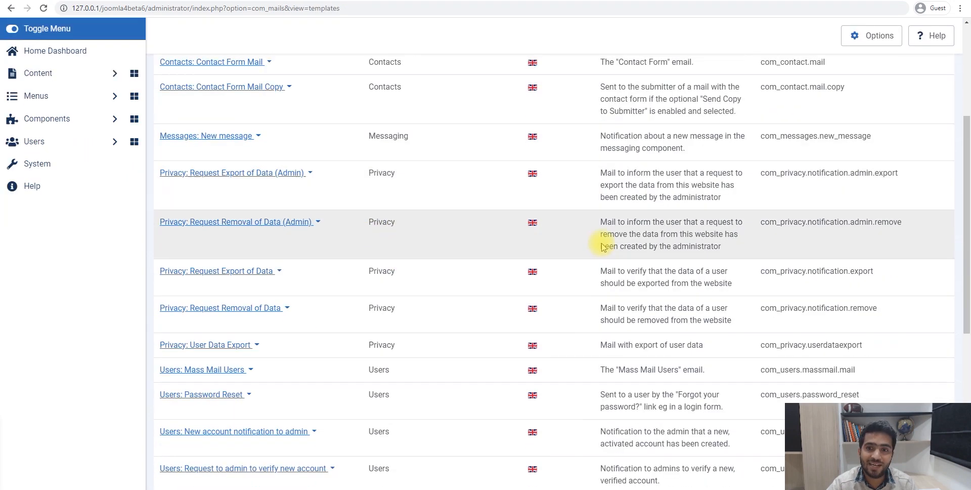
scroll(down, 3)
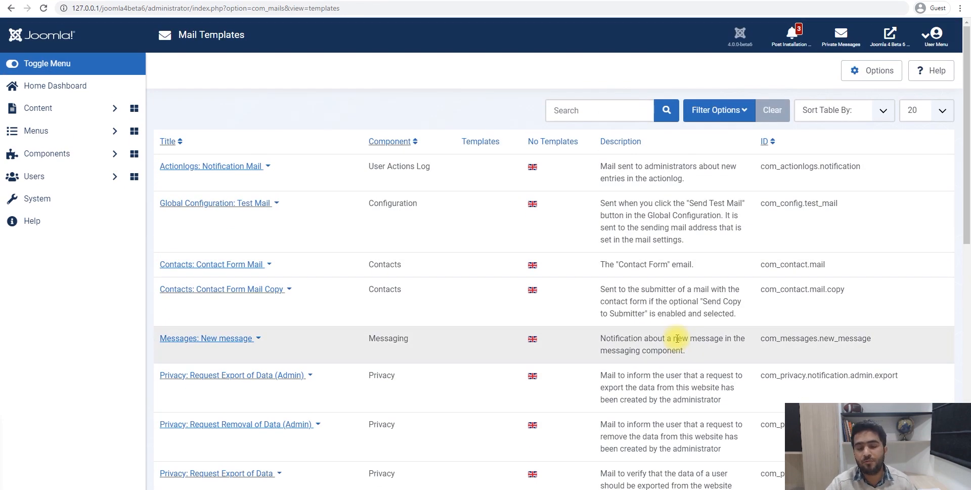
mouse_move(632, 191)
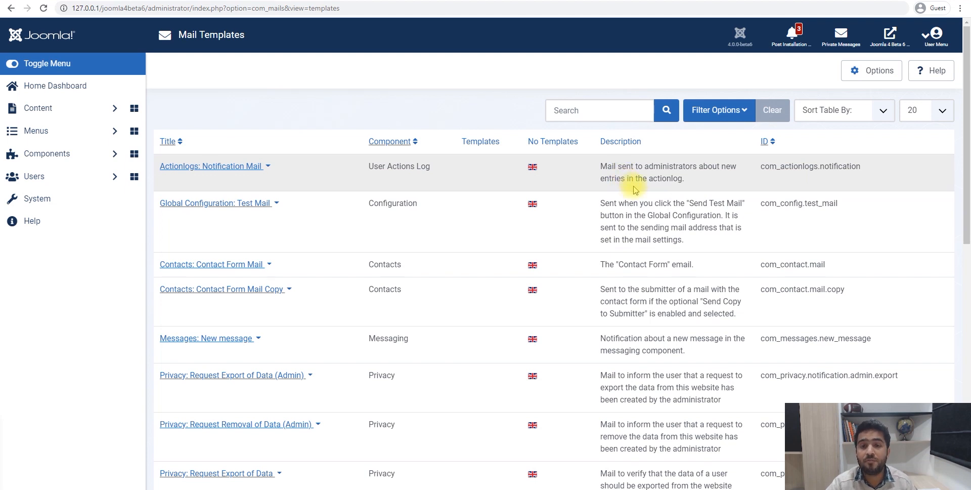
mouse_move(607, 165)
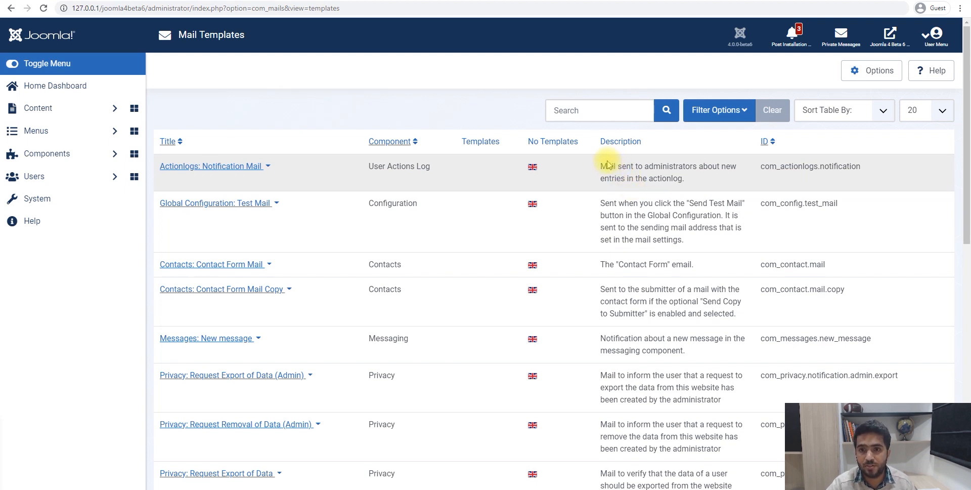
mouse_move(685, 181)
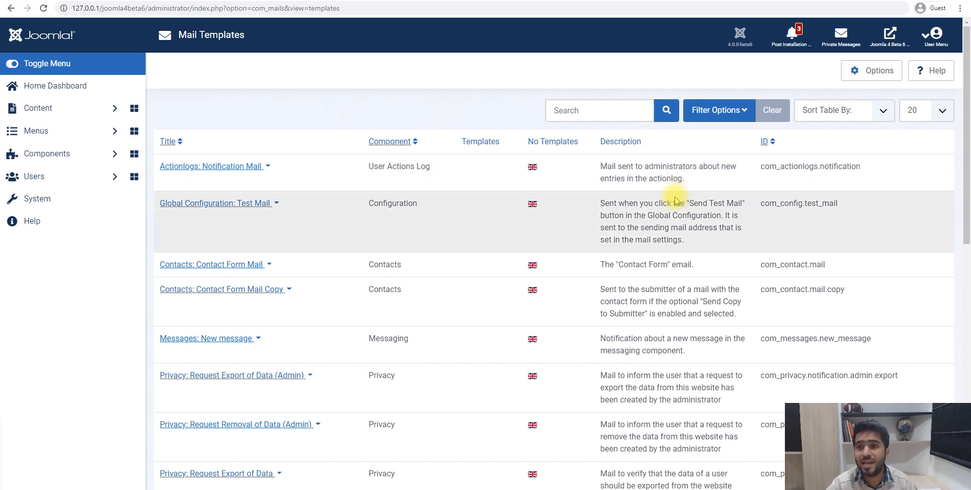
mouse_move(266, 171)
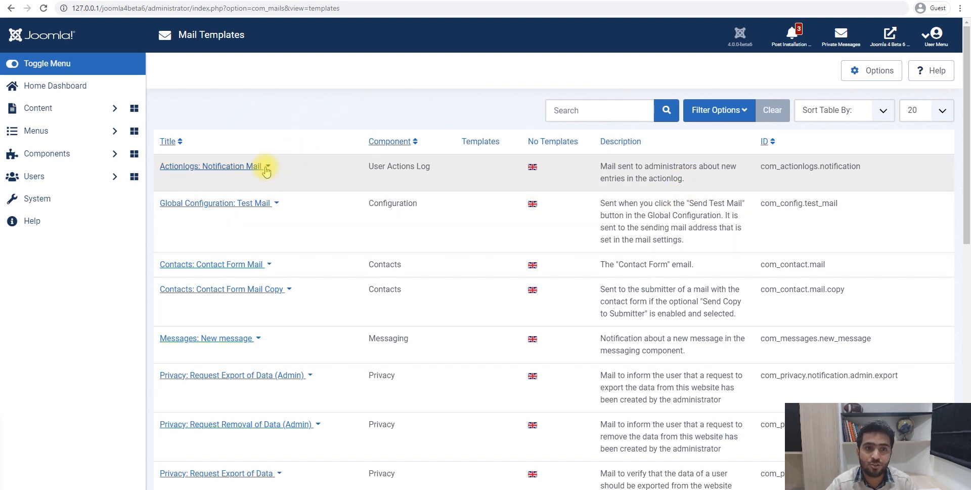
click(267, 166)
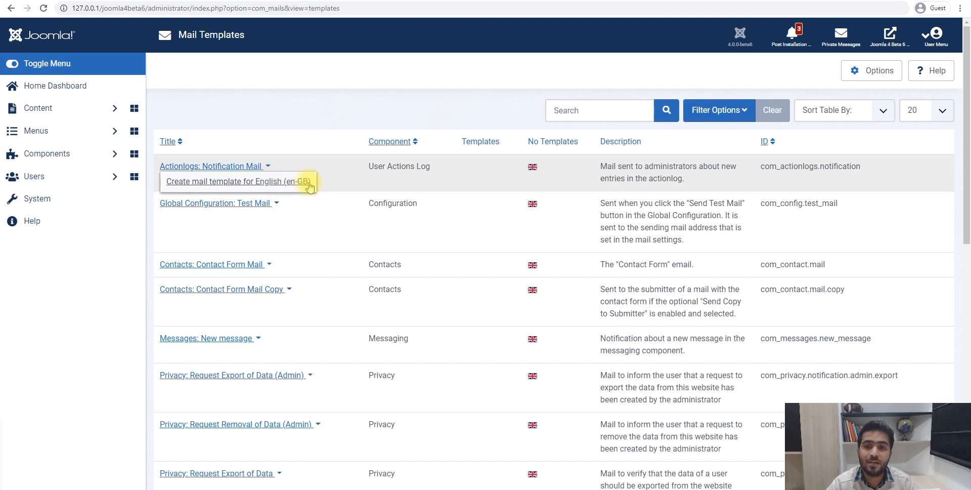
mouse_move(595, 172)
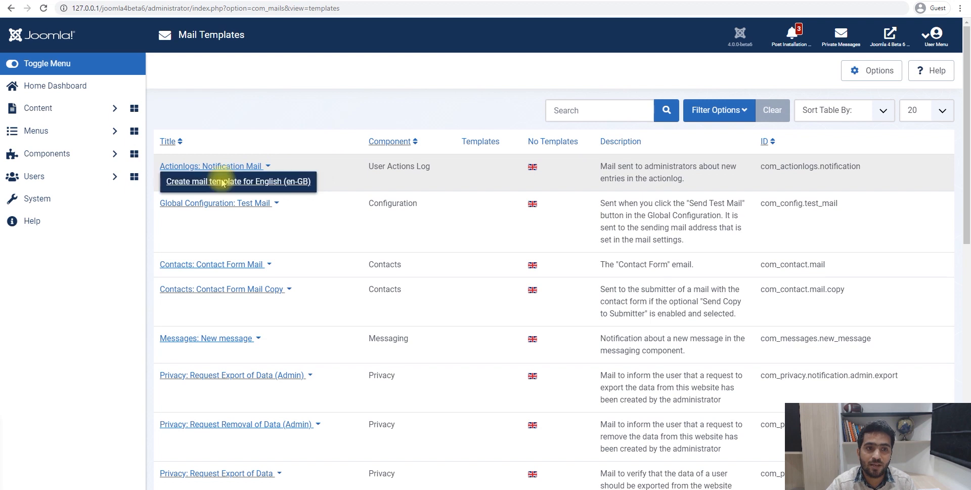
click(238, 180)
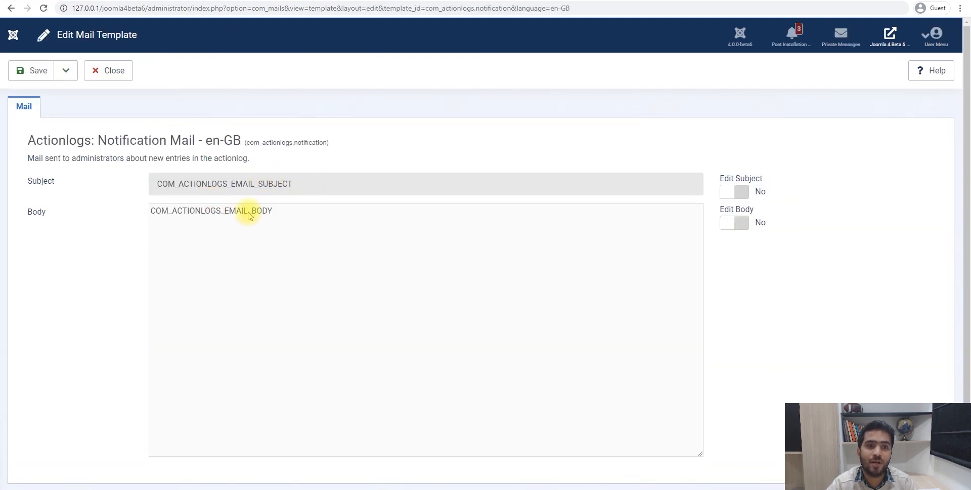
Switch Edit Subject and Edit Body to Yes for the notification mail template
click(734, 191)
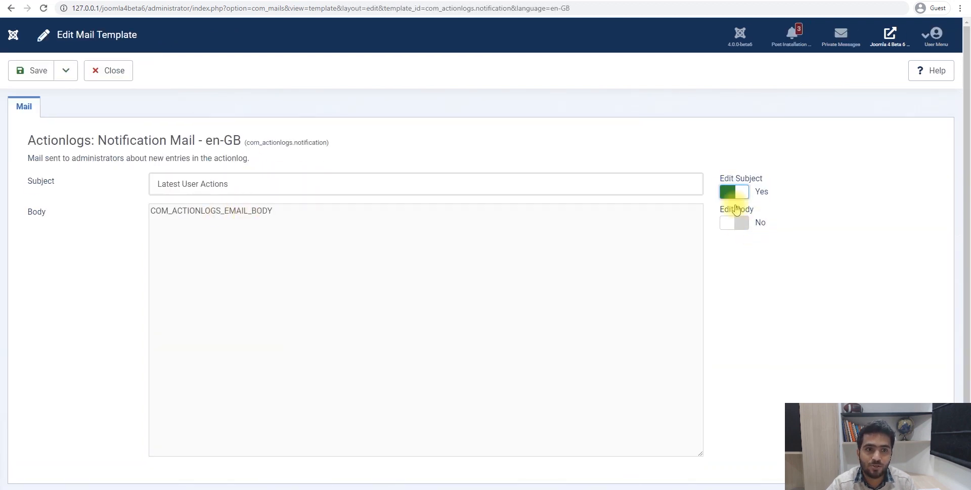
click(734, 222)
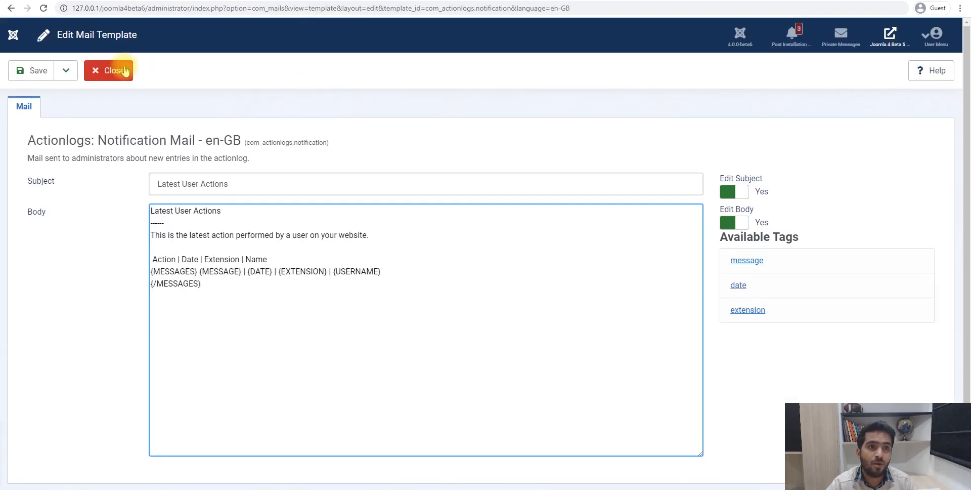
Close the template editor without saving and scroll through the Mail Templates list
click(109, 70)
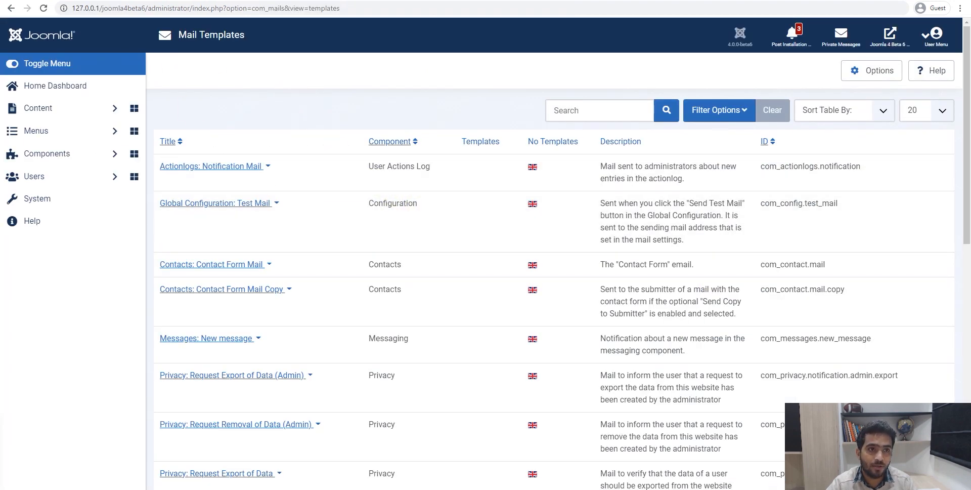
scroll(down, 3)
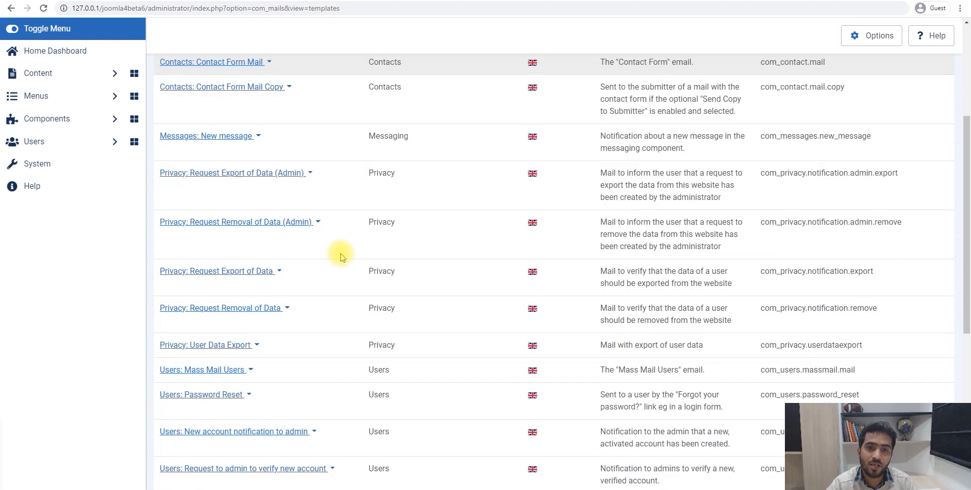
scroll(down, 3)
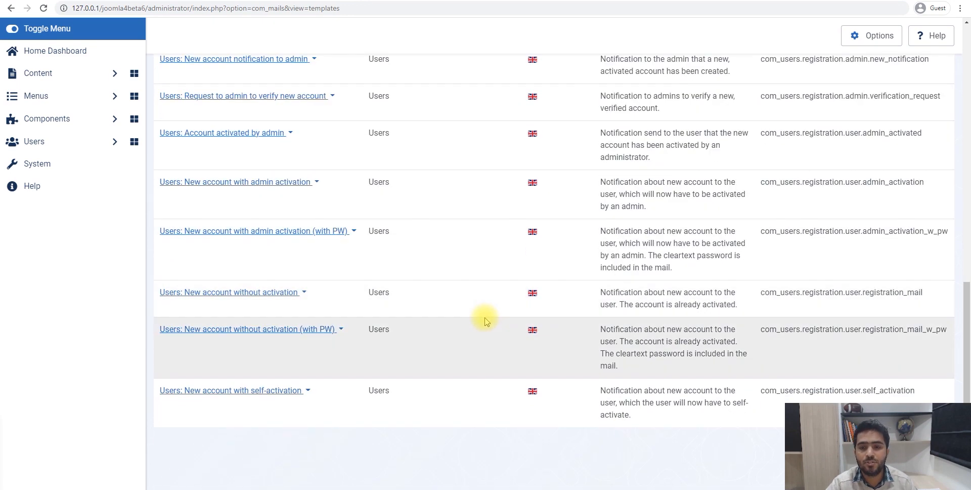
mouse_move(471, 328)
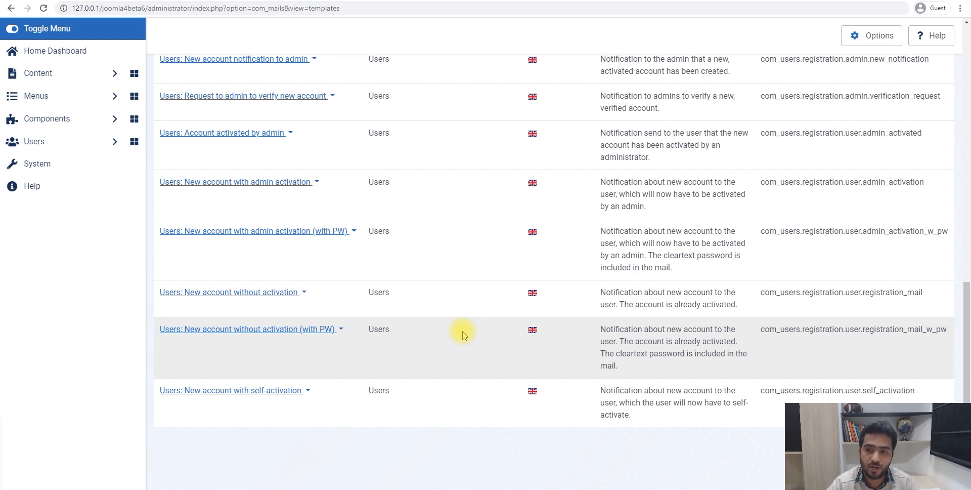
scroll(up, 3)
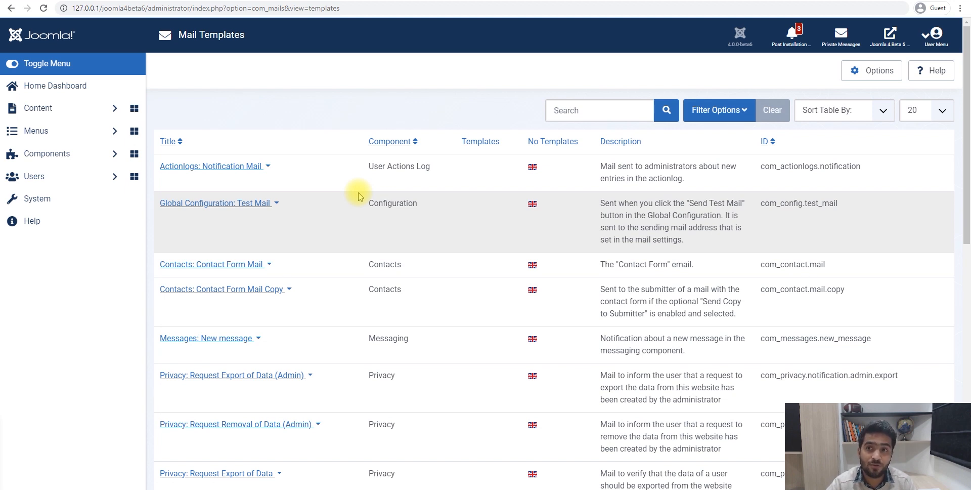
mouse_move(358, 192)
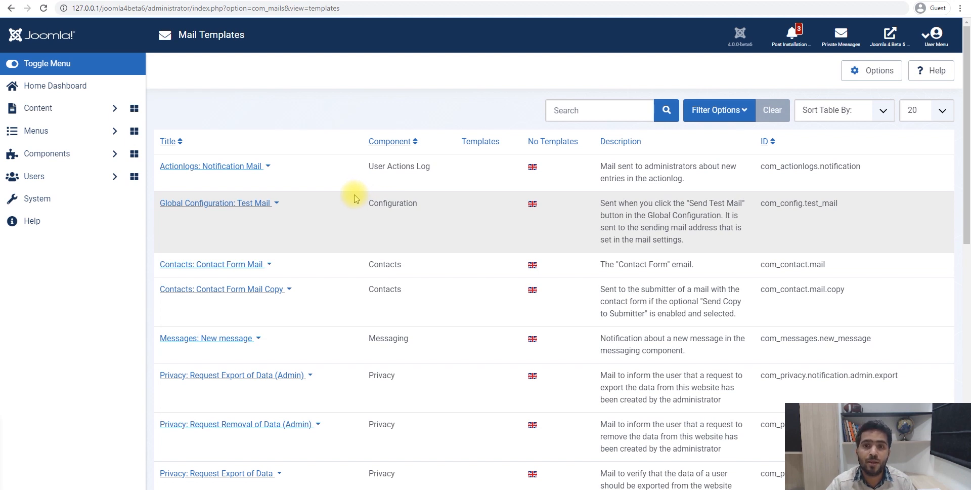
mouse_move(389, 190)
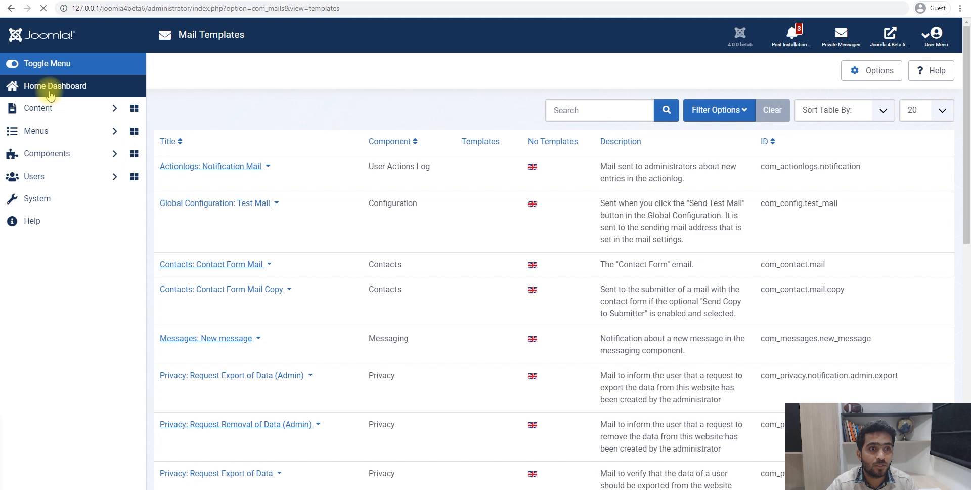
Return to the Home Dashboard, open the Cassiopeia frontend and select the Main Menu heading
click(55, 85)
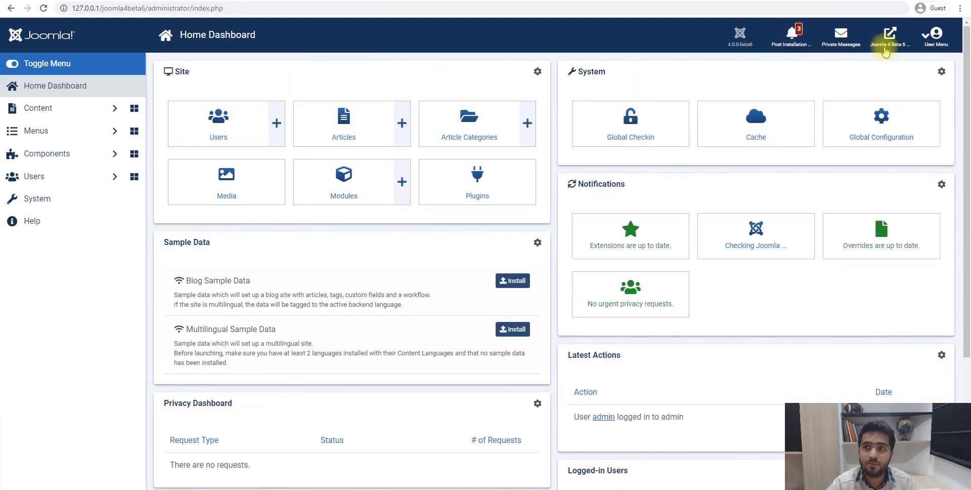
click(890, 35)
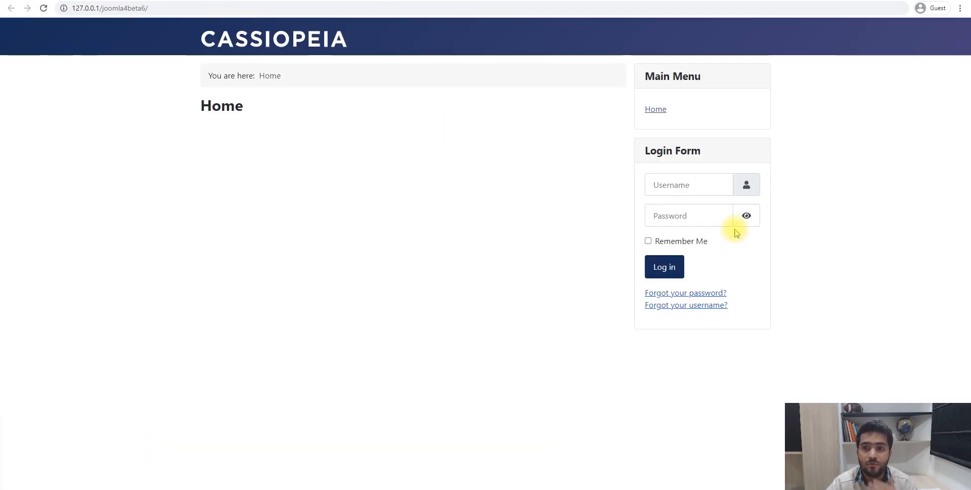
double_click(672, 150)
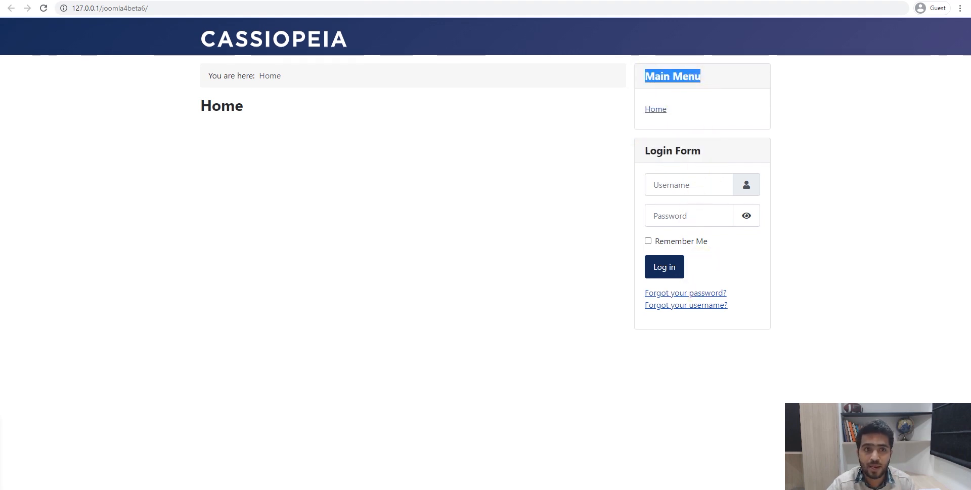
Install and confirm the Blog Sample Data, then view the populated frontend
click(513, 280)
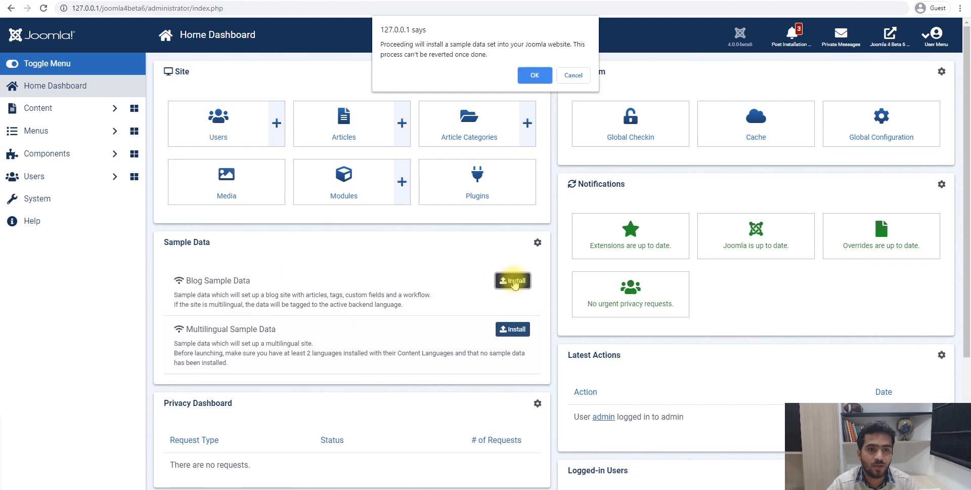
click(533, 74)
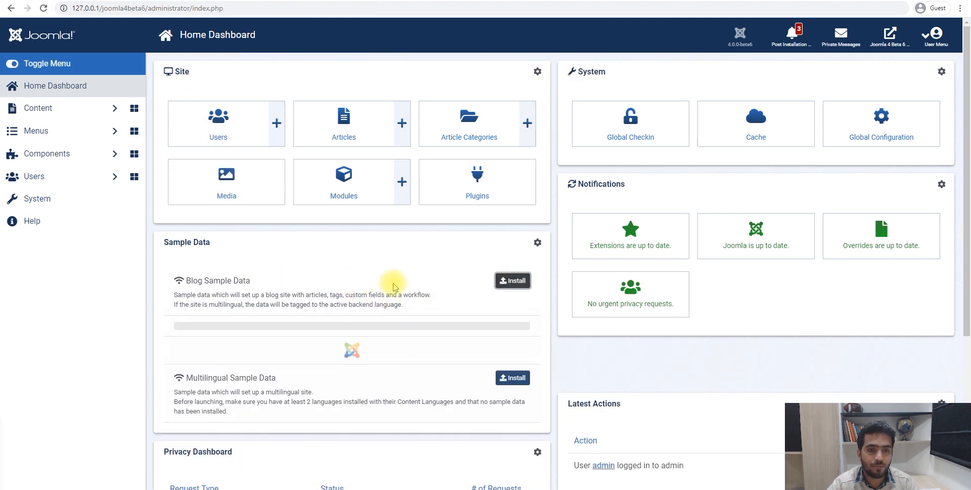
click(513, 280)
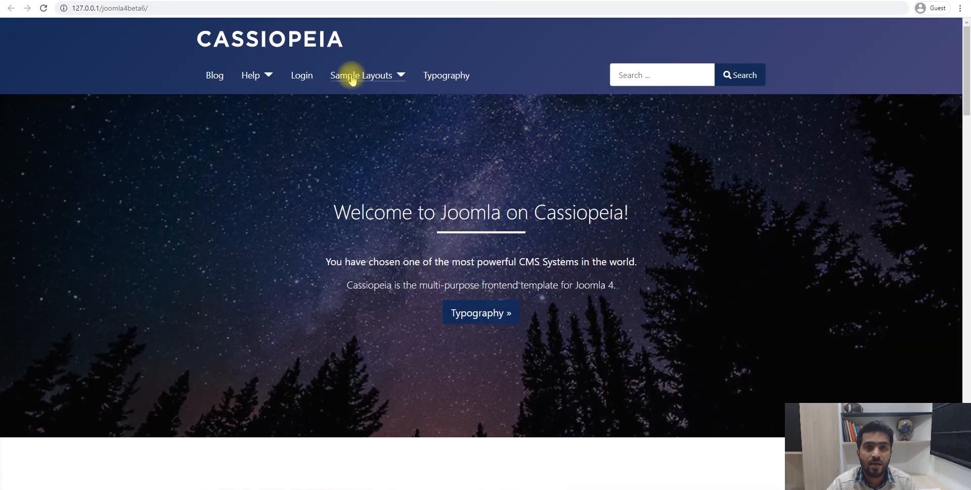
View the Love article under Sample Layouts, then browse the Blog page's sample posts
click(362, 75)
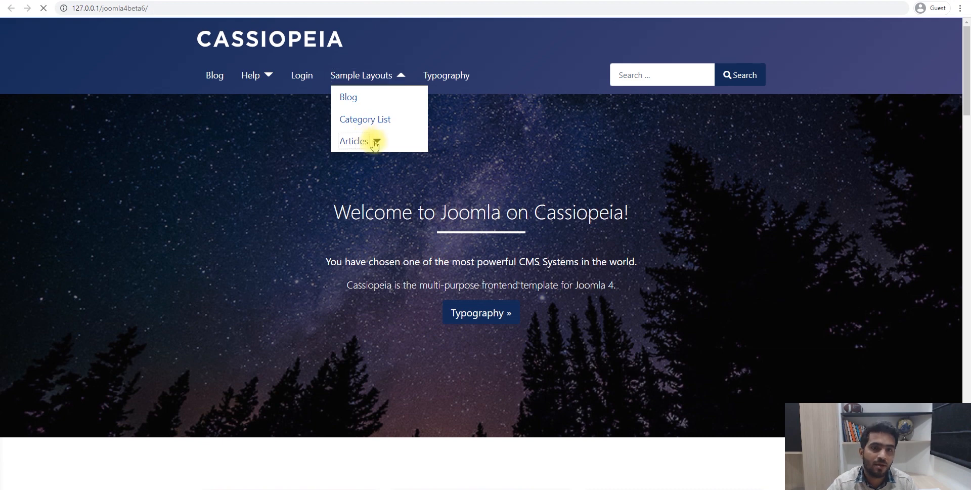
click(353, 141)
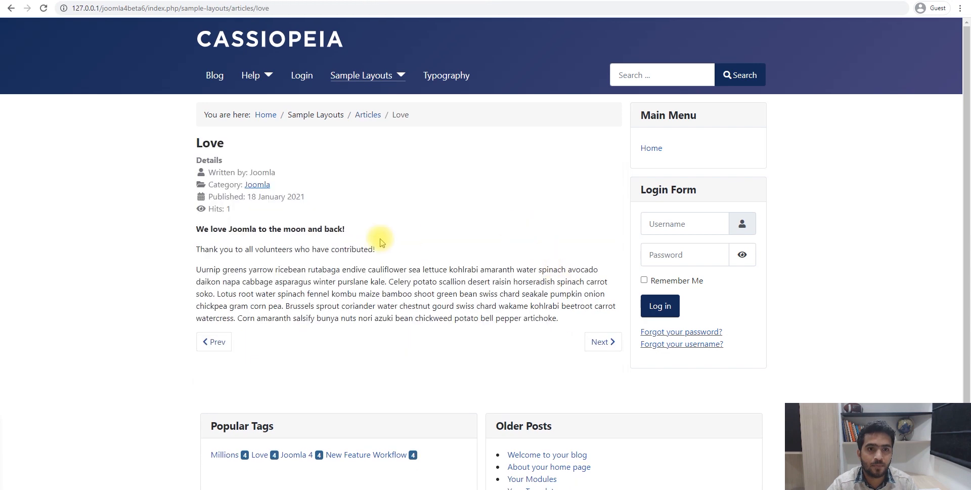
click(213, 75)
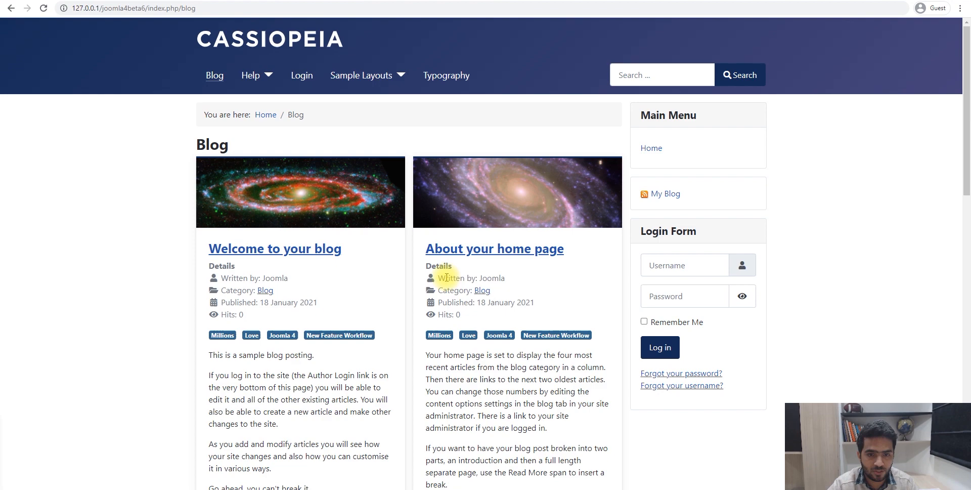
scroll(down, 3)
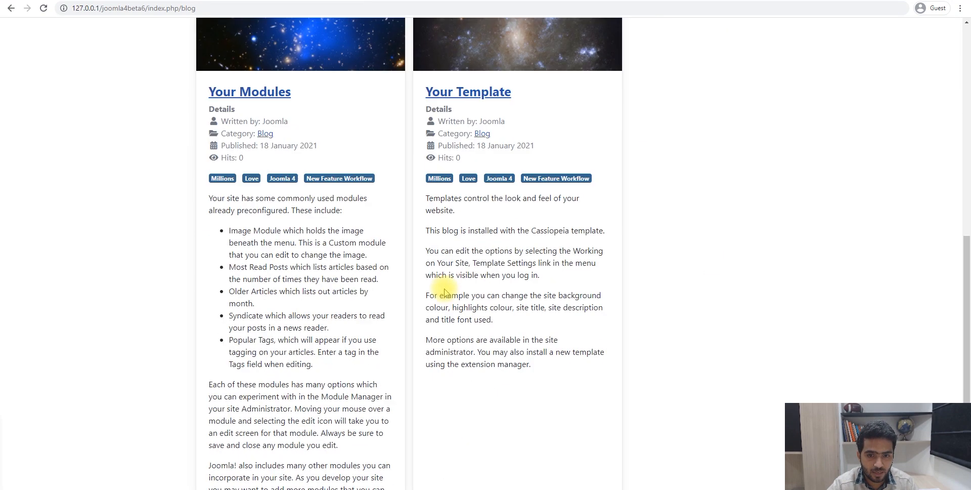
scroll(down, 3)
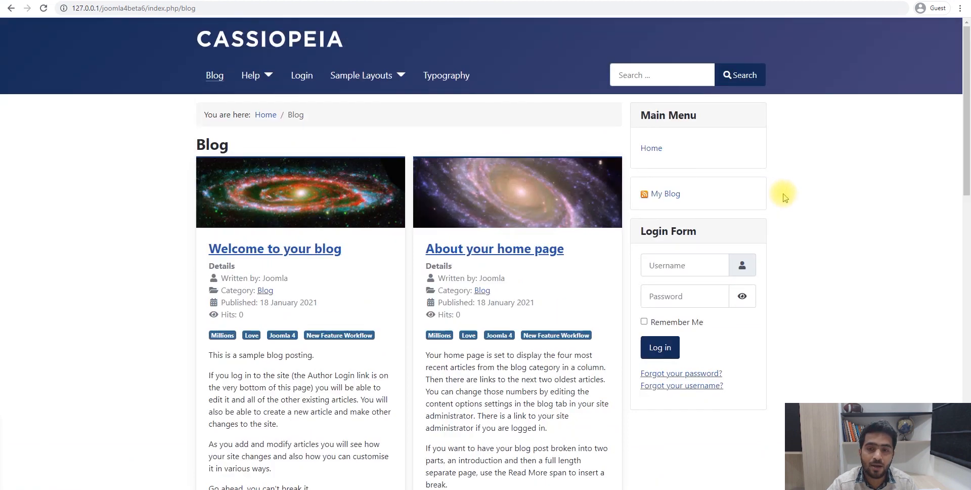
key(ctrl+u)
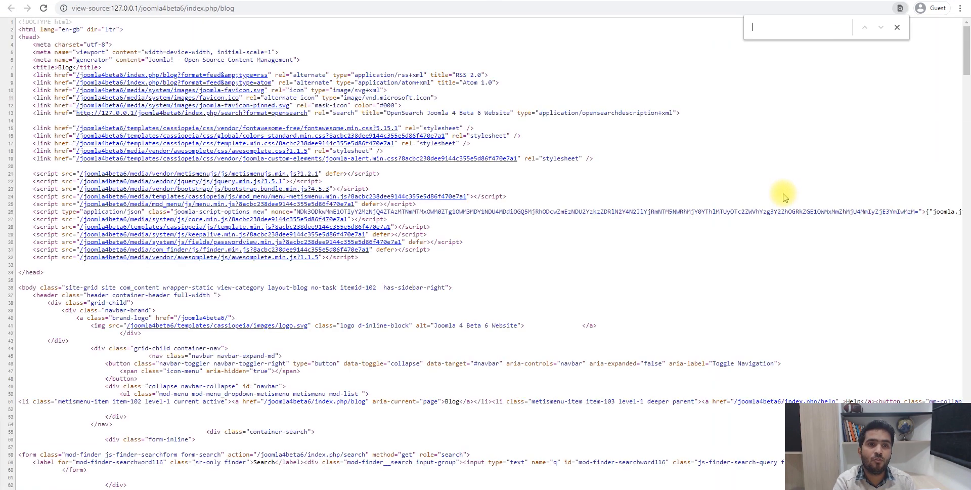
text(boo)
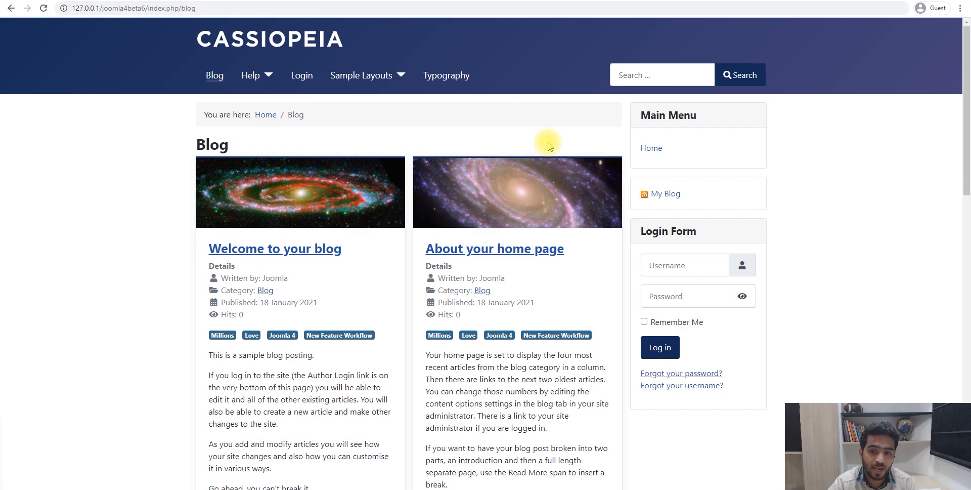
scroll(down, 3)
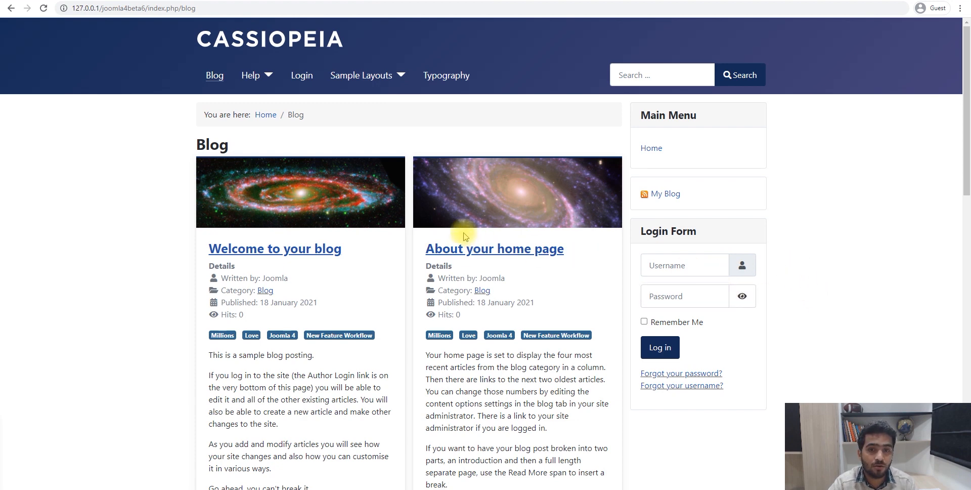
click(215, 75)
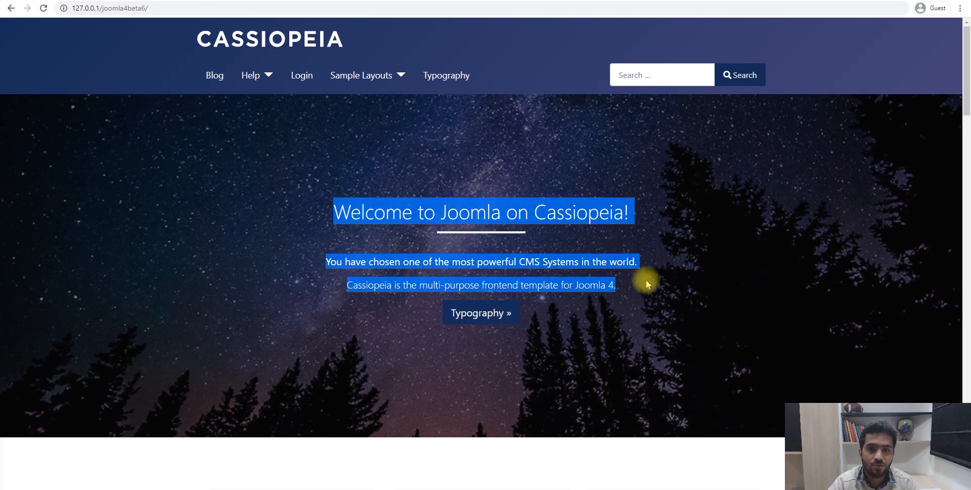
scroll(down, 3)
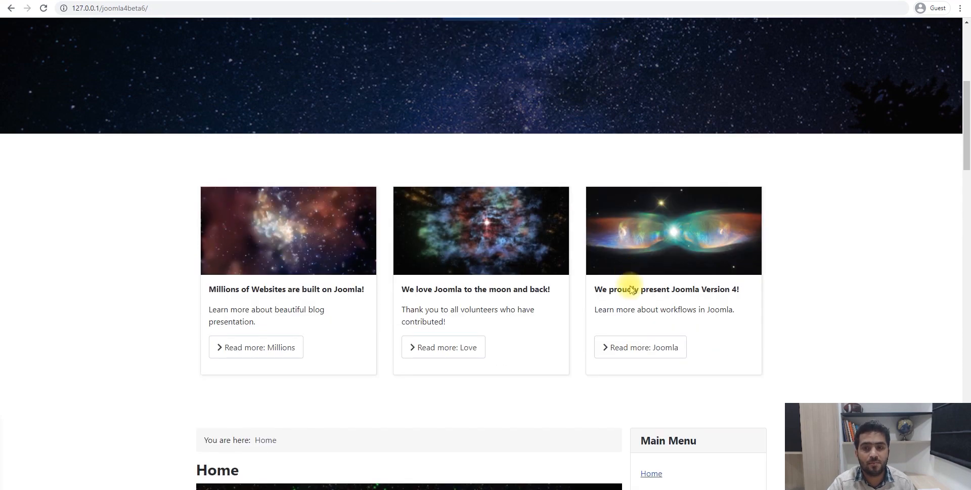
mouse_move(444, 346)
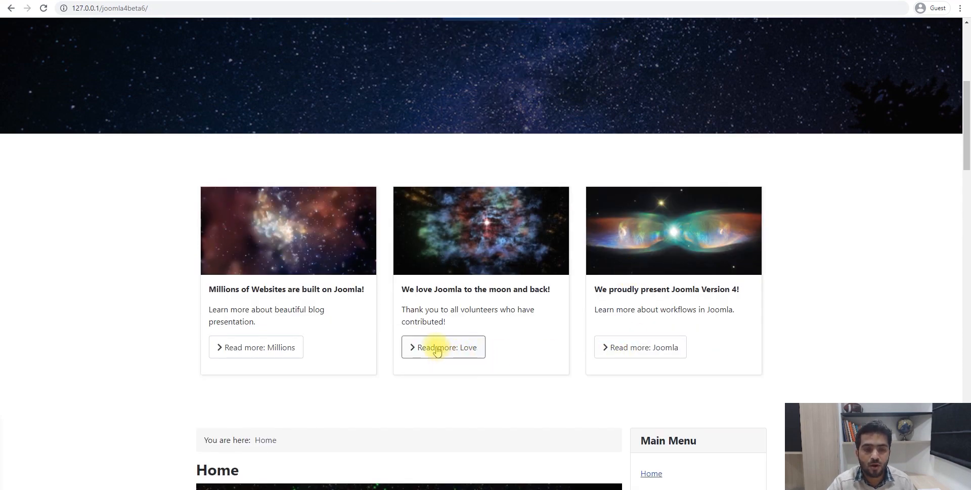
scroll(down, 3)
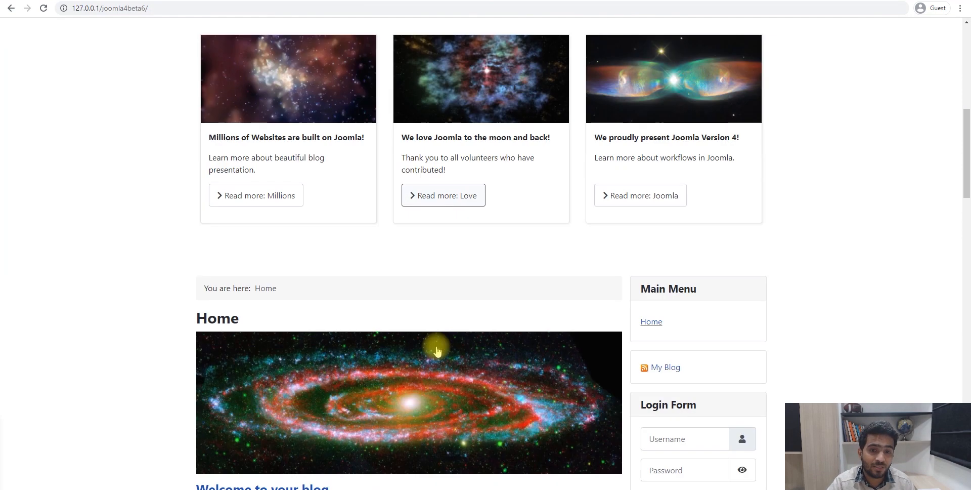
scroll(down, 3)
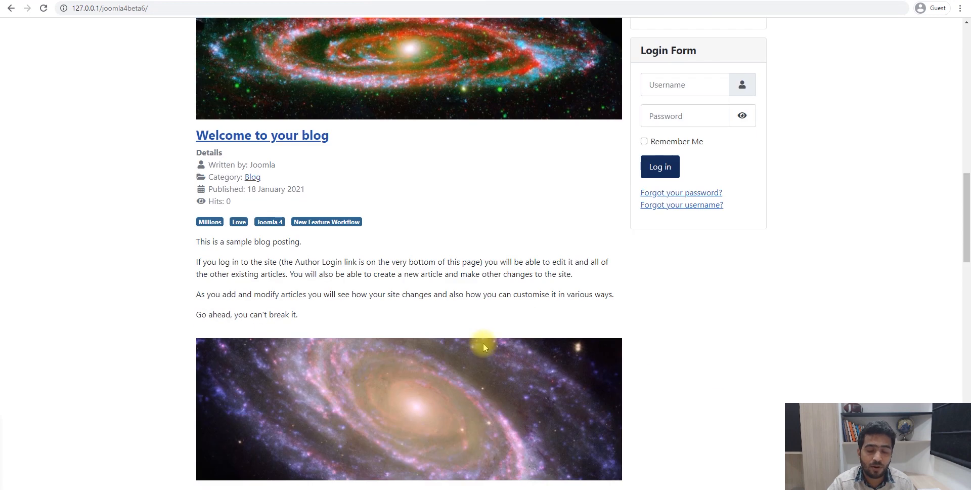
scroll(down, 3)
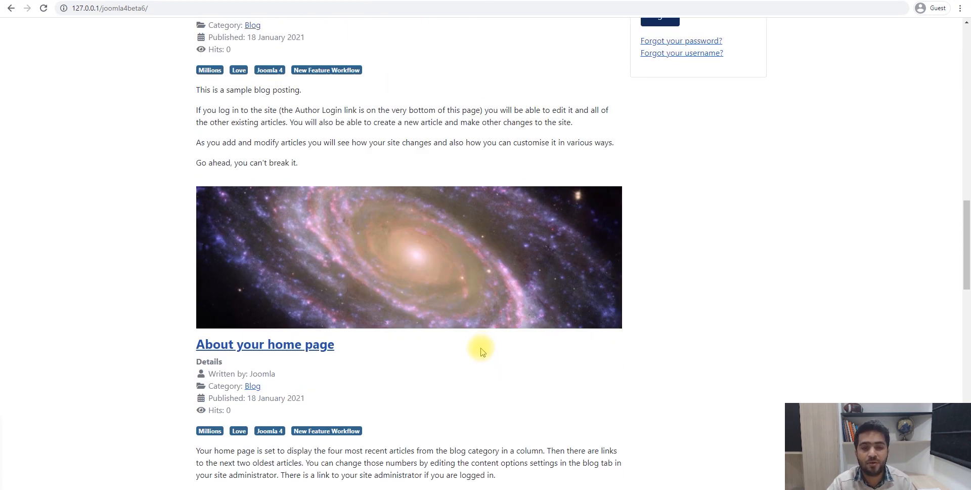
scroll(down, 3)
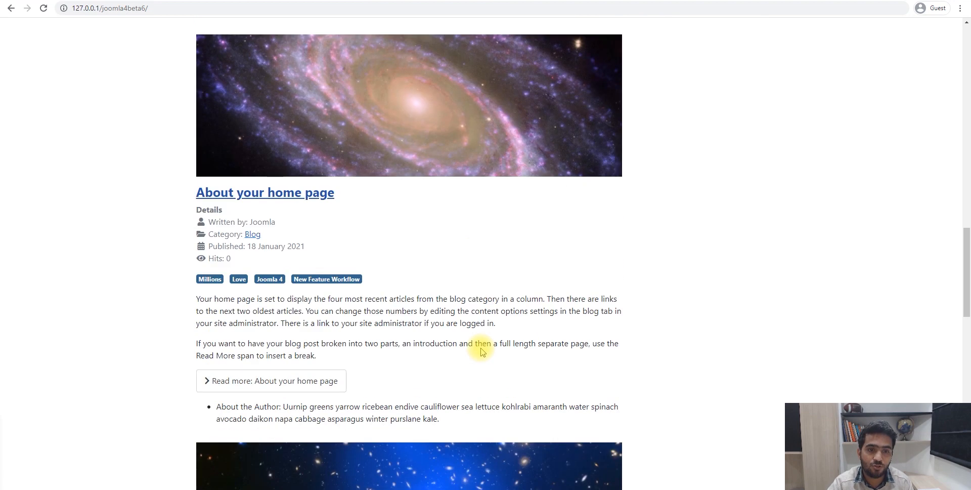
scroll(down, 3)
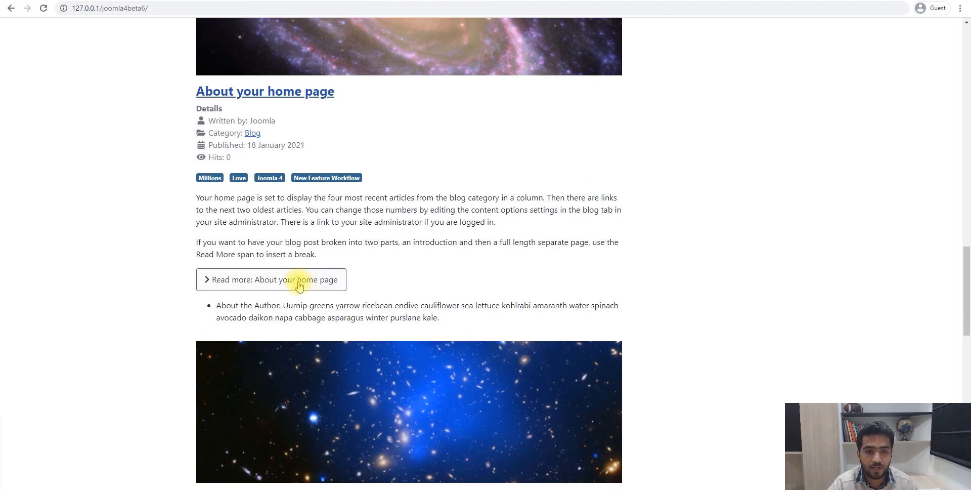
mouse_move(431, 313)
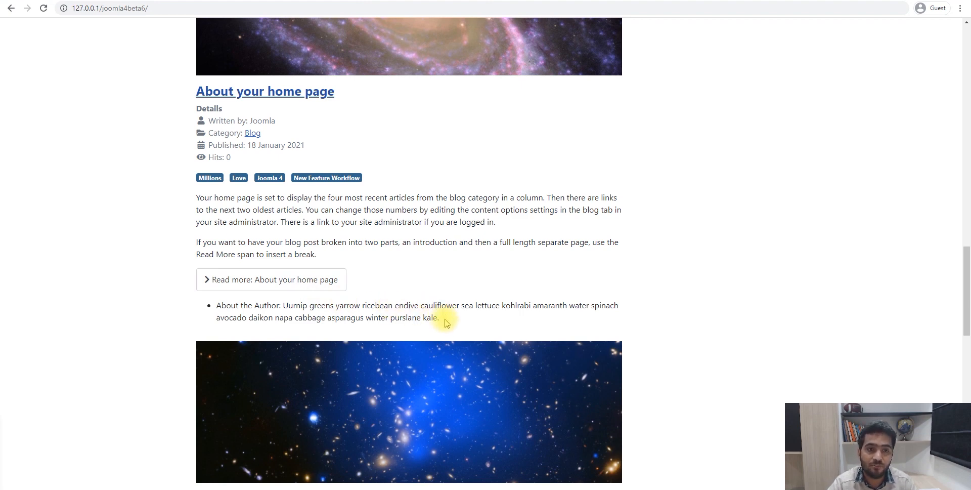
drag(199, 86, 440, 317)
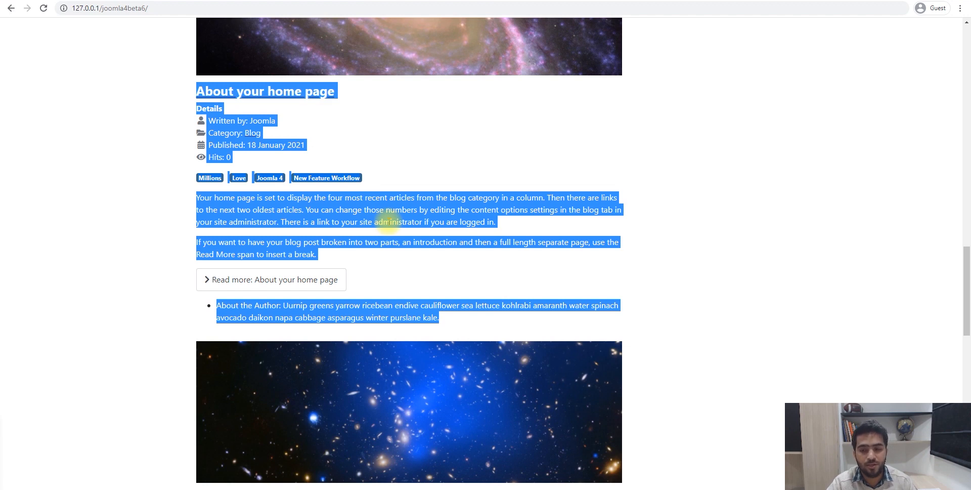
mouse_move(433, 254)
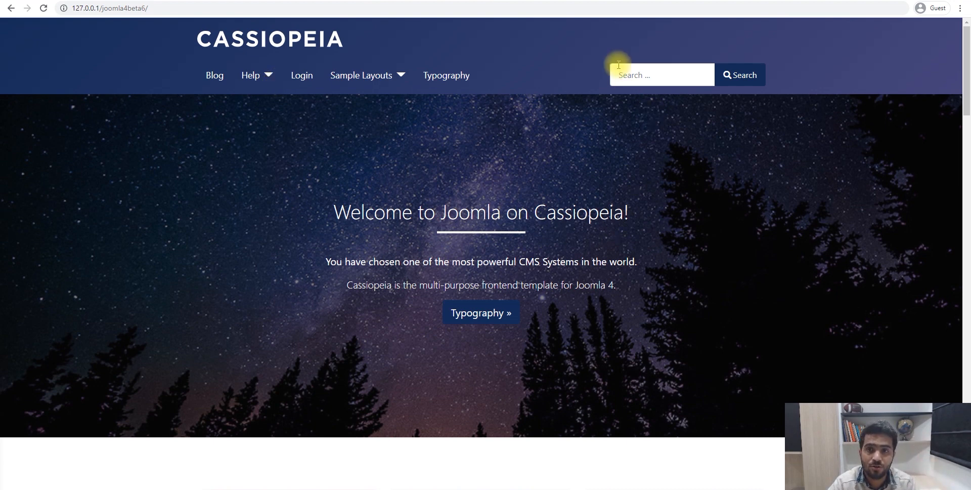
click(362, 74)
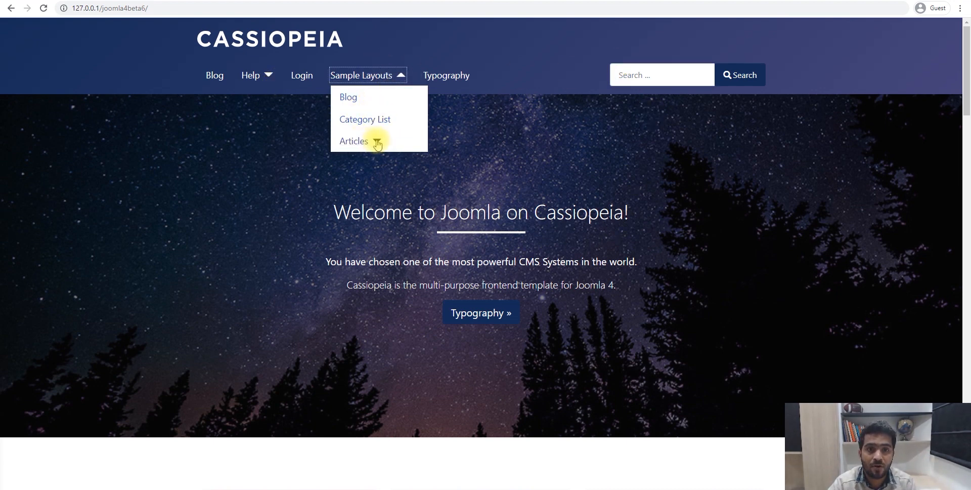
click(354, 141)
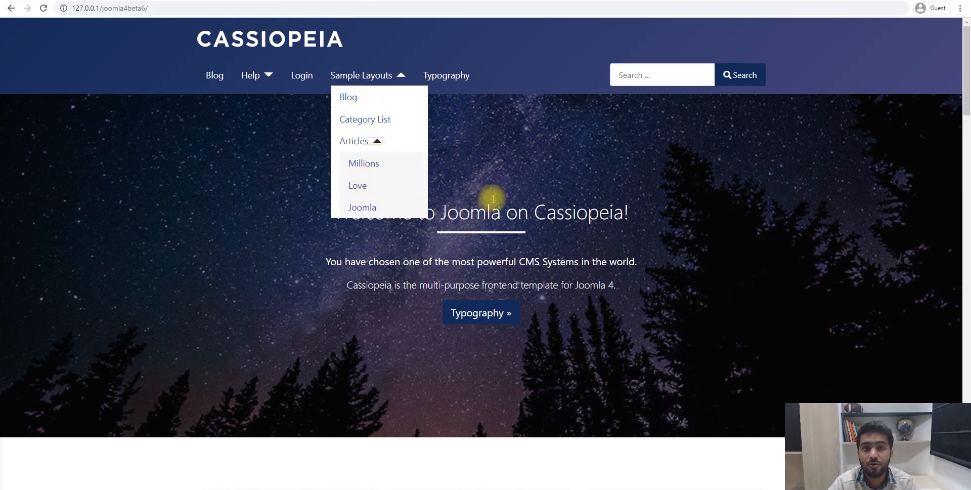
scroll(down, 3)
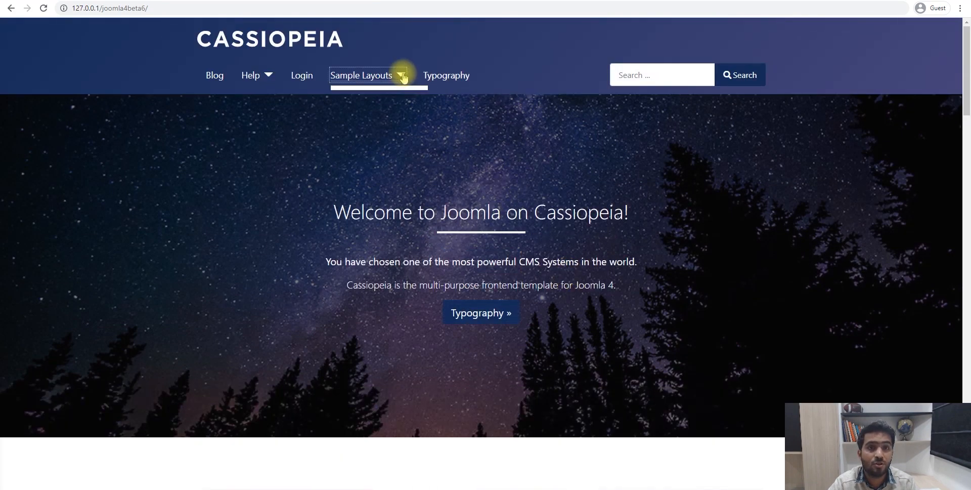
click(361, 74)
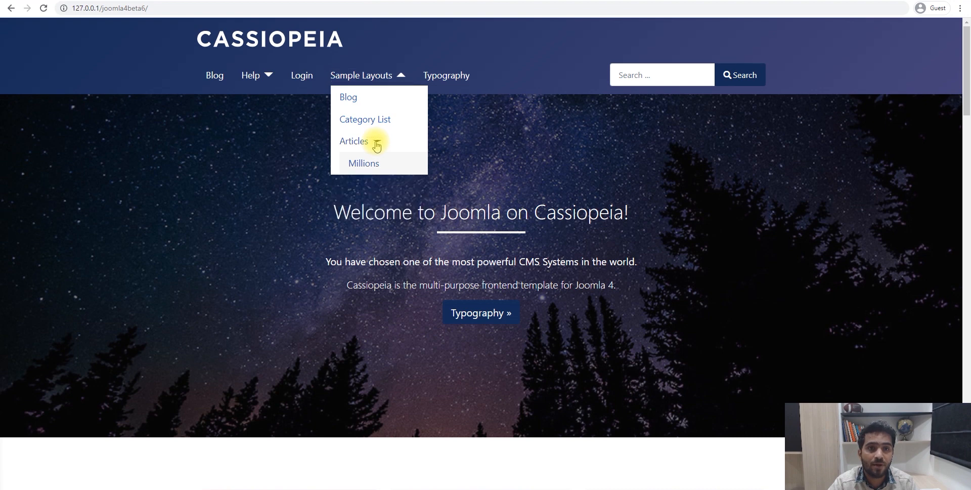
click(354, 141)
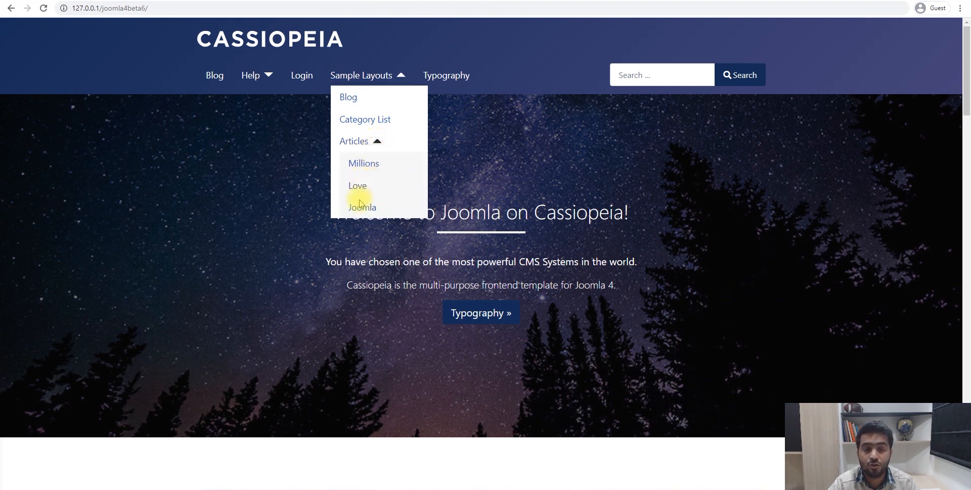
click(354, 141)
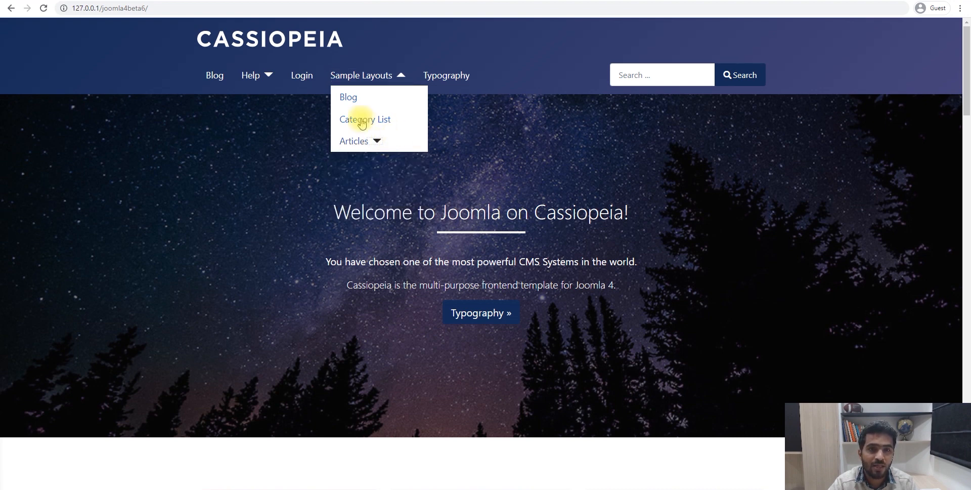
click(251, 75)
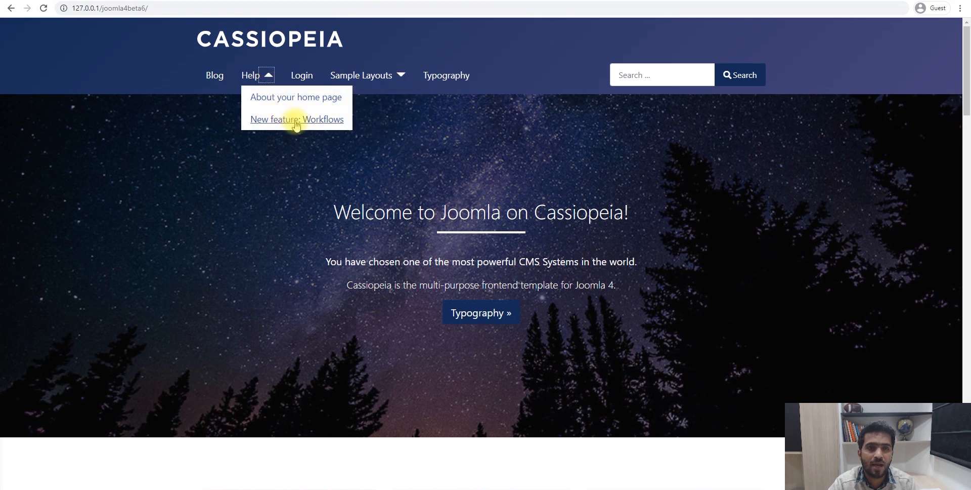
mouse_move(316, 97)
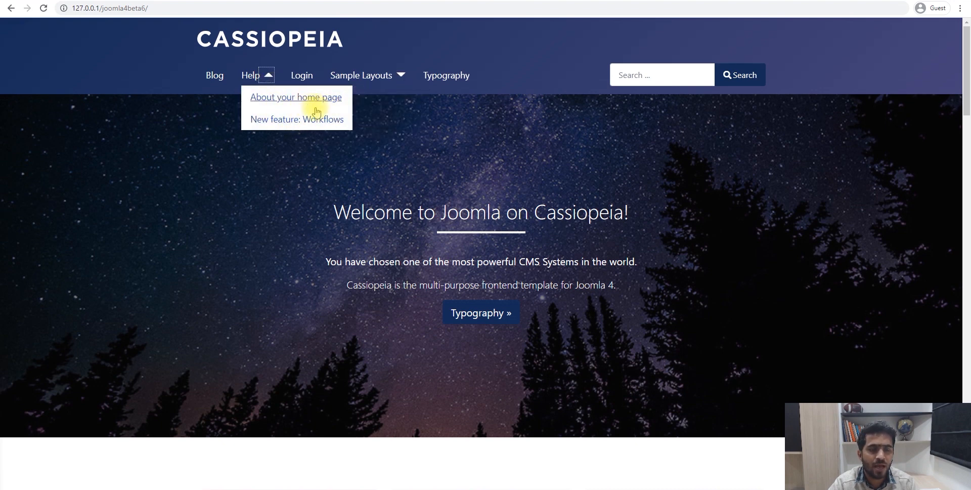
click(361, 75)
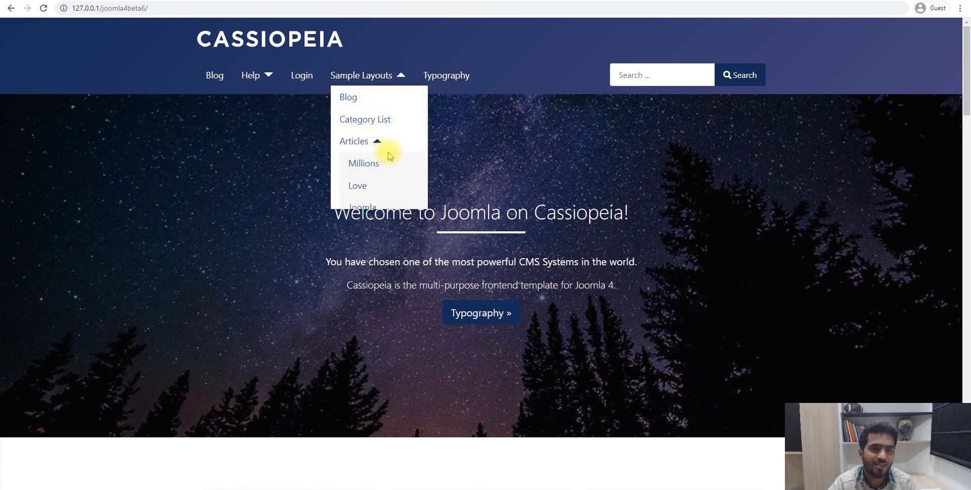
click(353, 141)
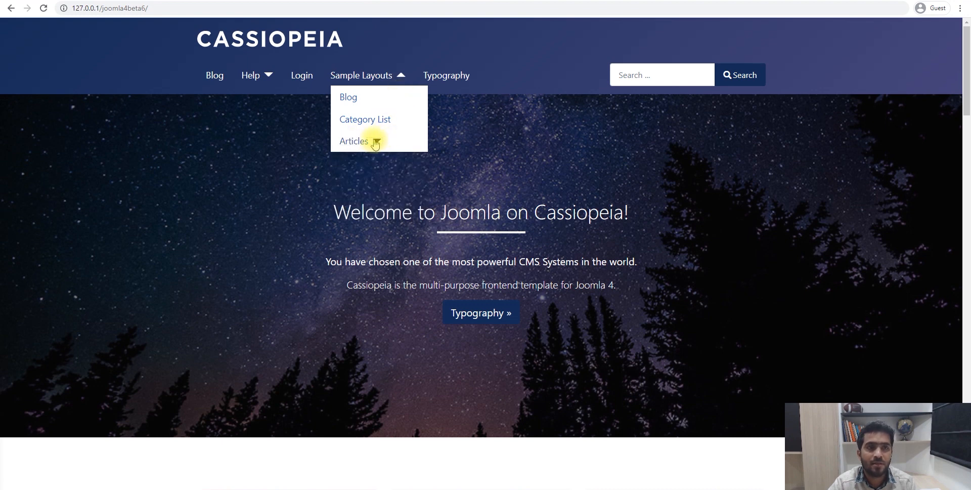
click(362, 75)
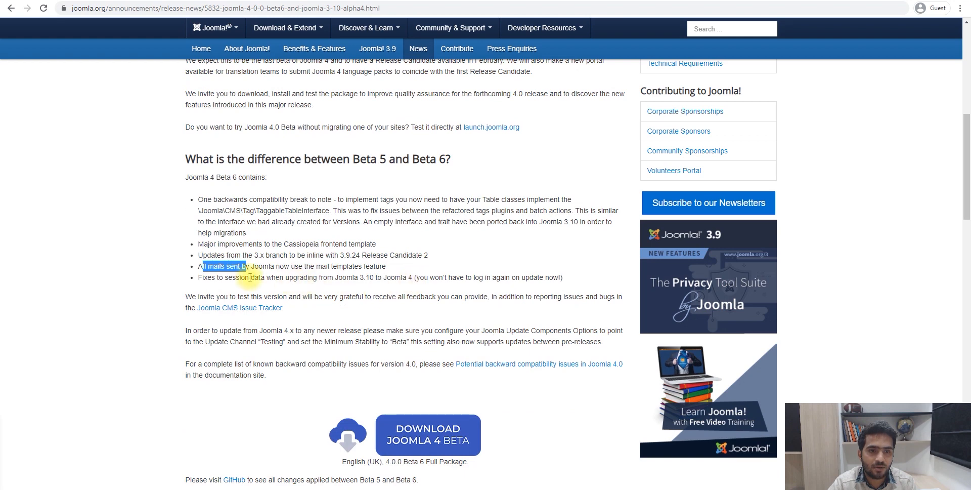
Scroll through the Beta 6 release announcement's change list on joomla.org
scroll(down, 3)
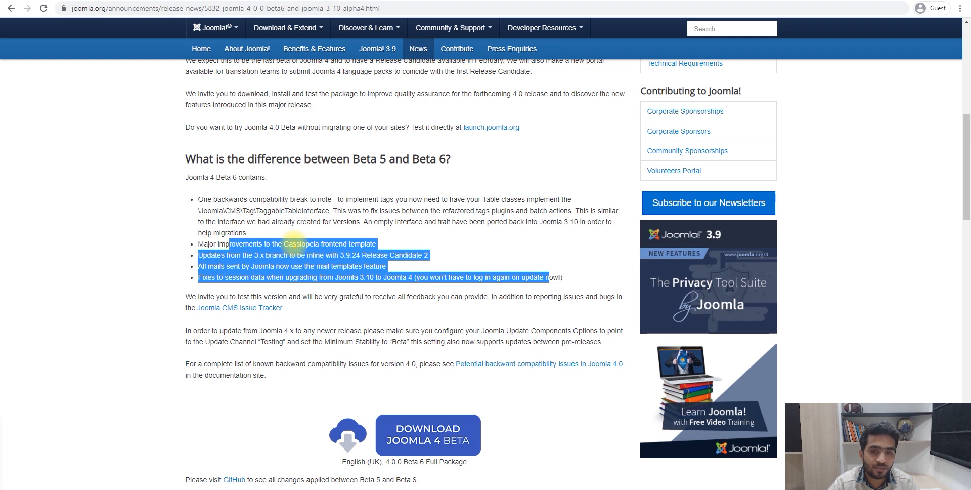
mouse_move(433, 244)
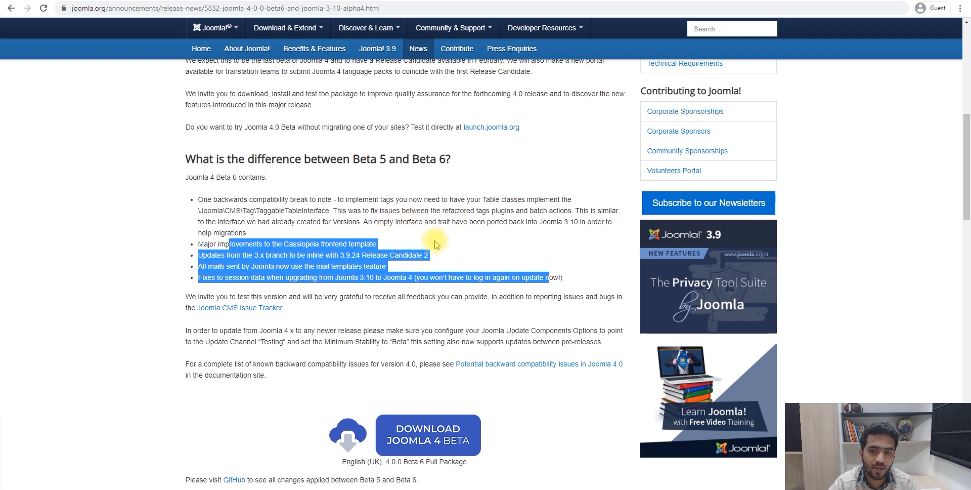
scroll(down, 3)
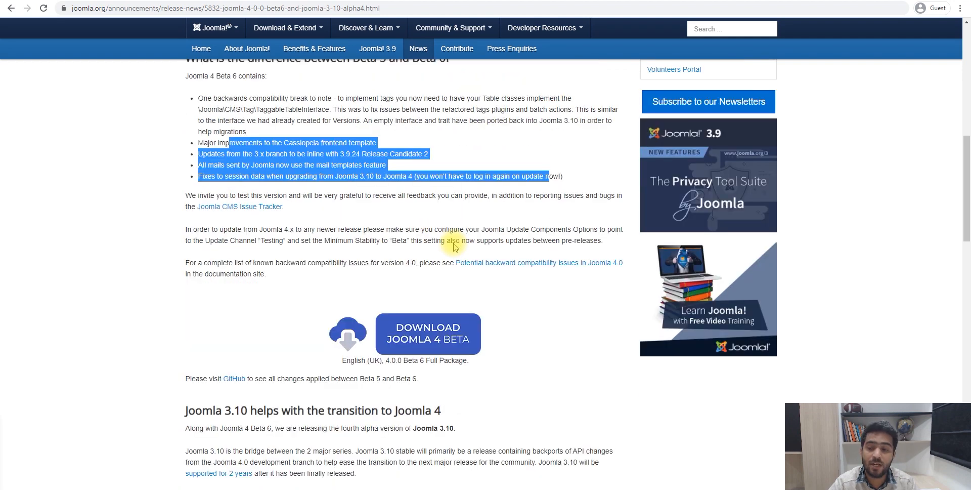
mouse_move(489, 271)
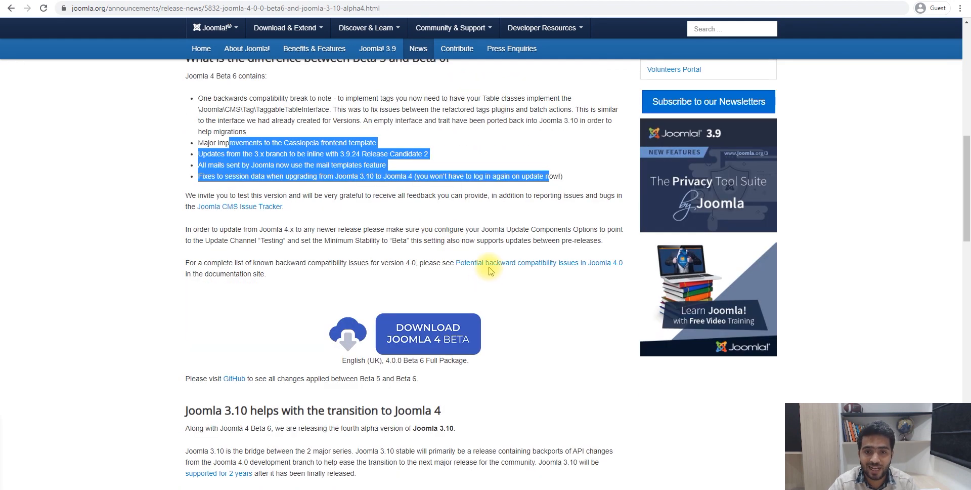
mouse_move(392, 258)
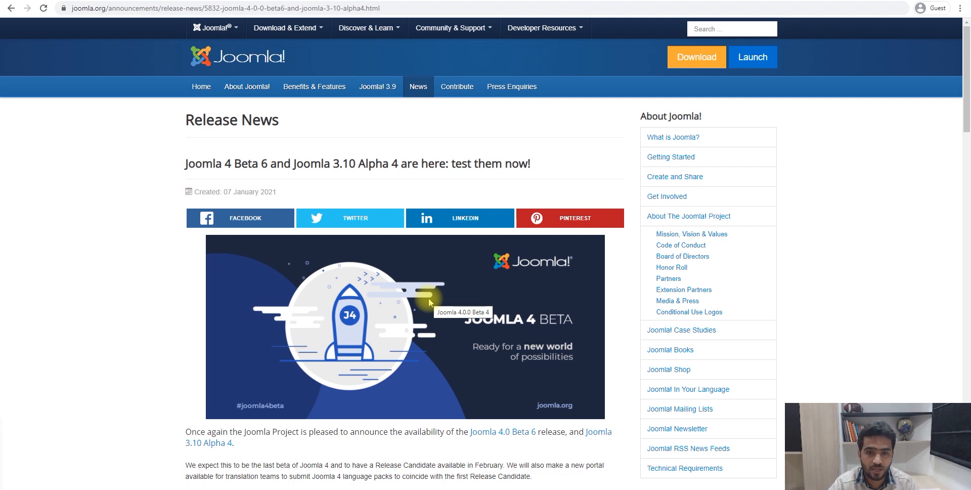
scroll(down, 3)
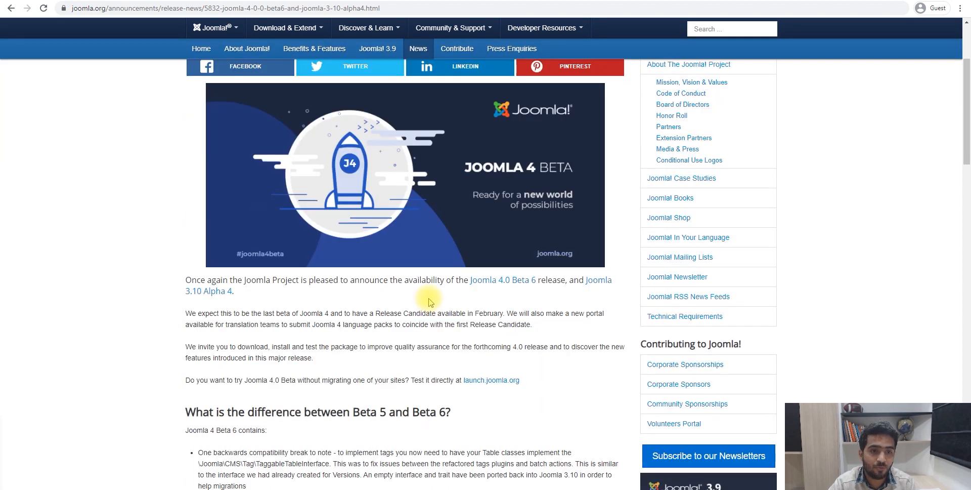
mouse_move(316, 298)
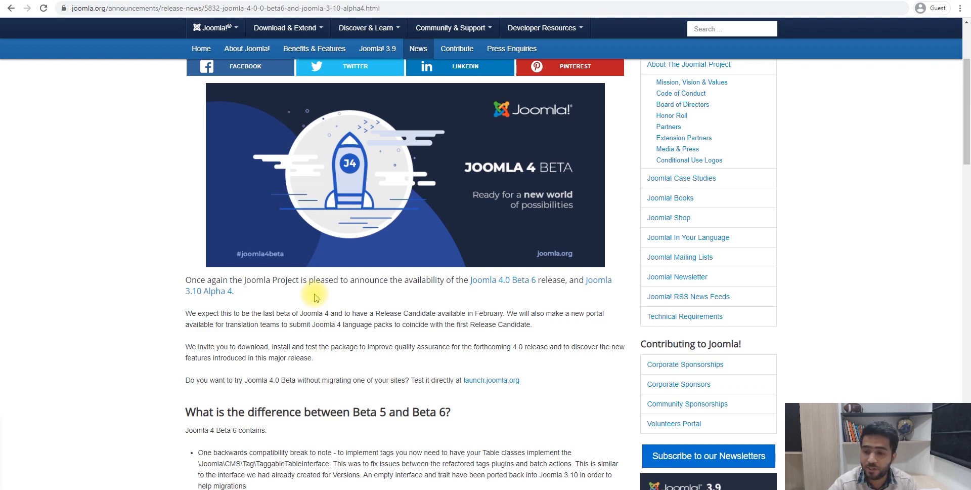
mouse_move(14, 437)
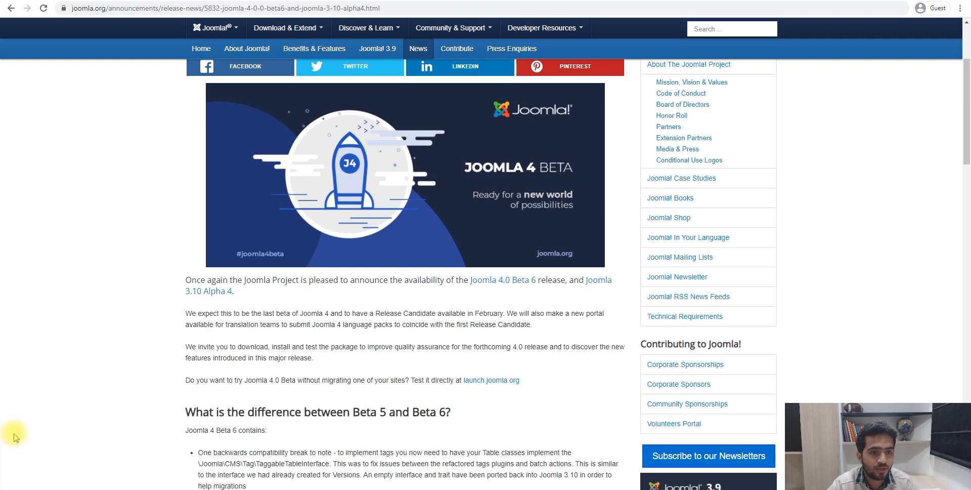